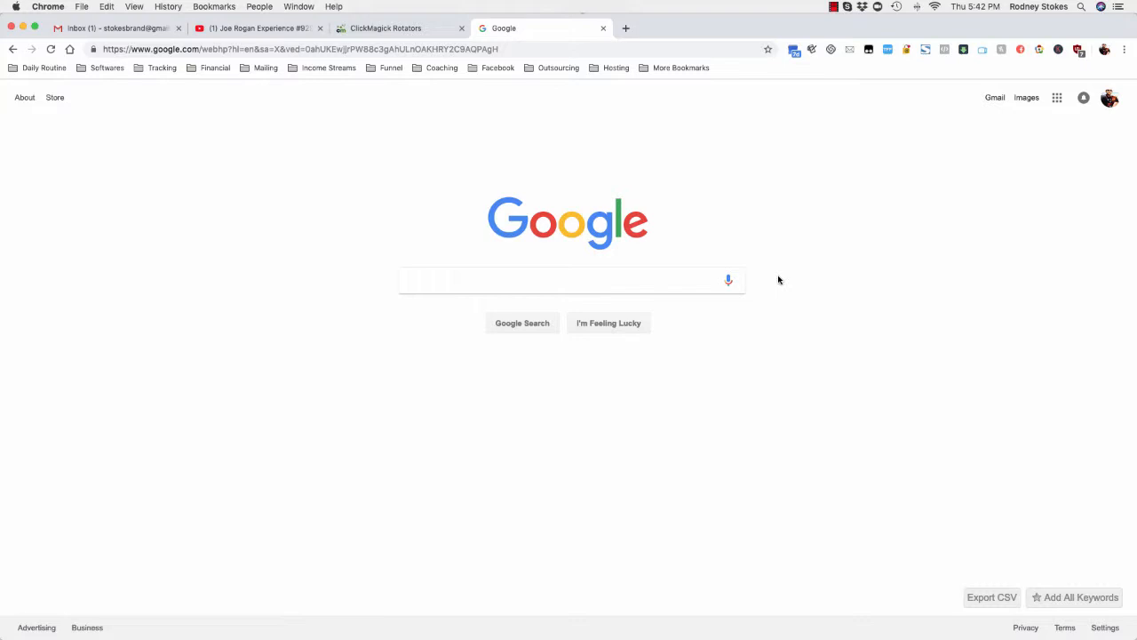
Begin a query in the search box with site:youtube.com followed by a plus sign.
{"action": "left_click", "coordinate": [568, 279]}
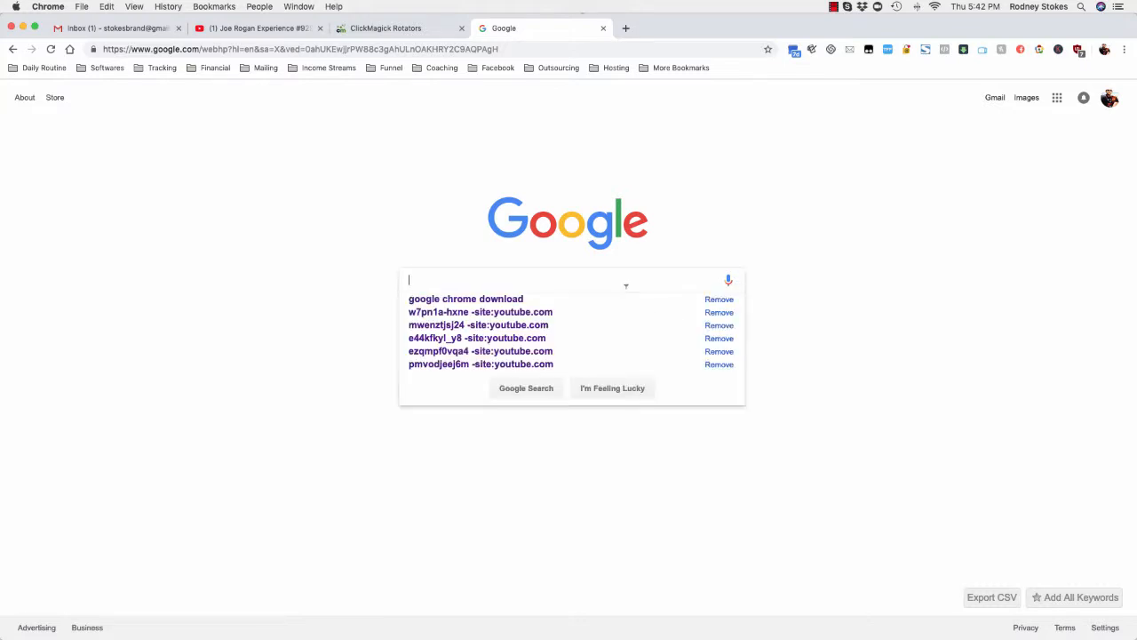
{"action": "type", "text": "site"}
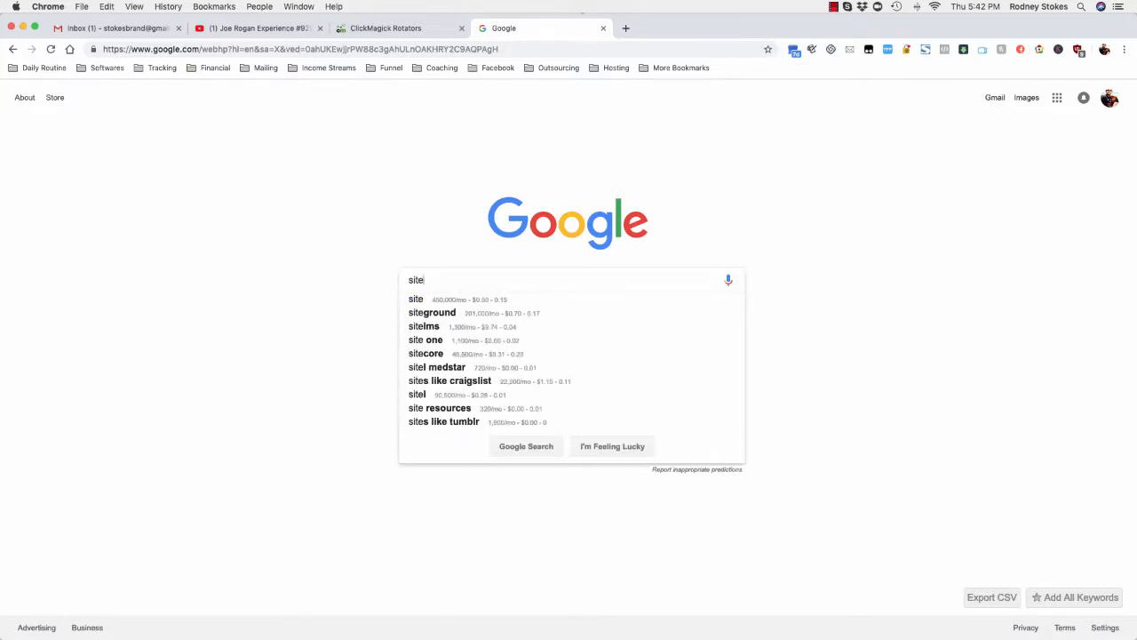
{"action": "type", "text": ":"}
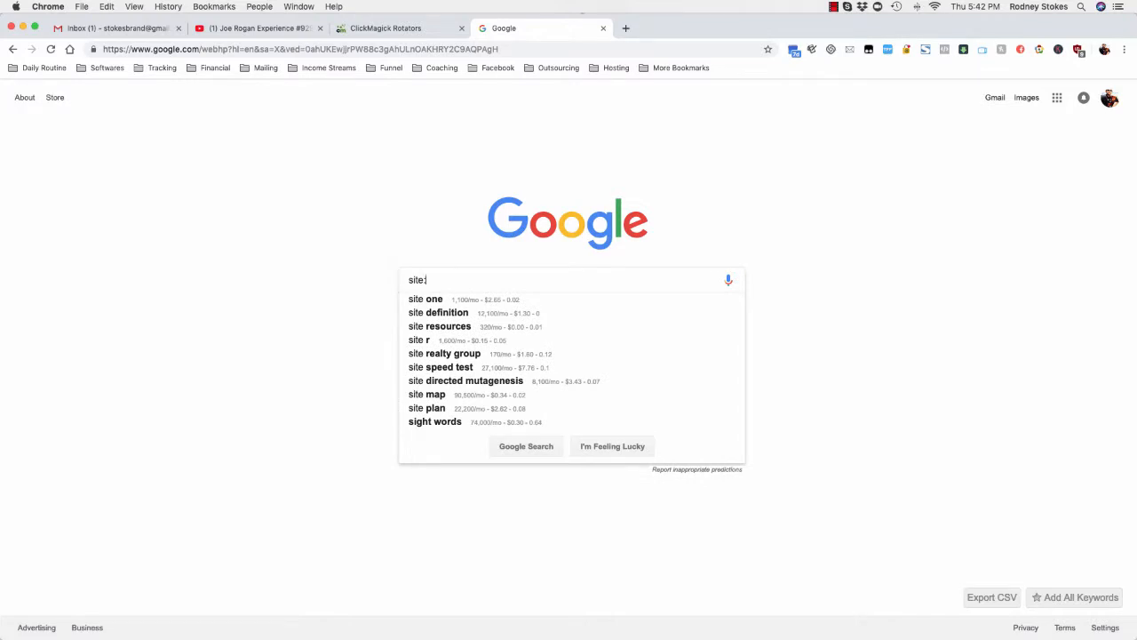
{"action": "type", "text": "yo"}
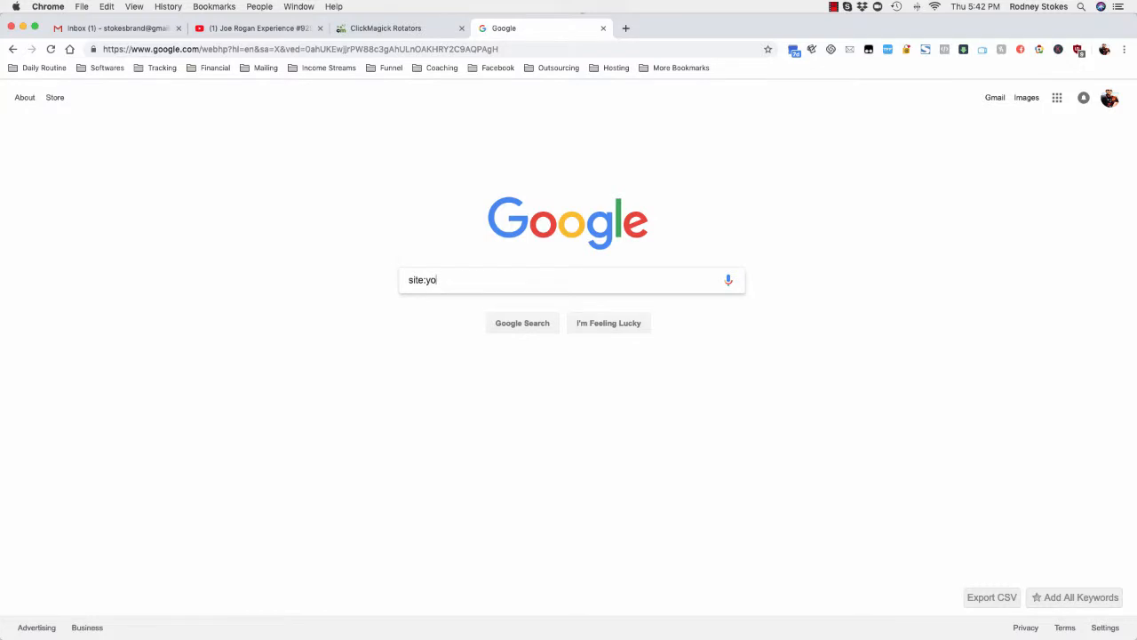
{"action": "type", "text": "utube.com +"}
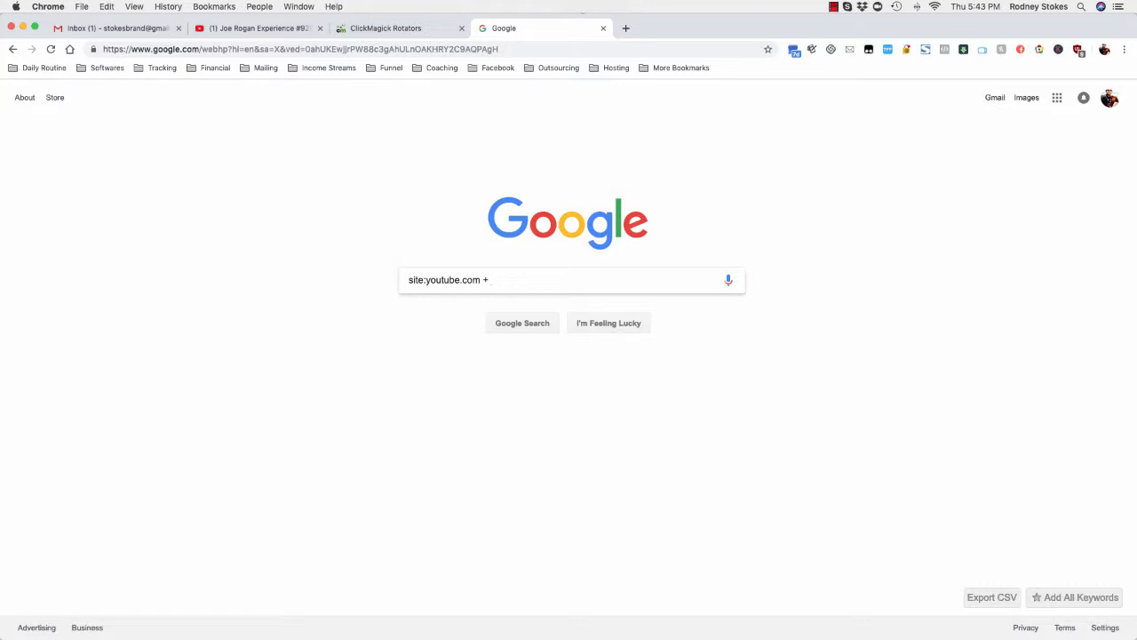
Append network marketing + "call me" to the YouTube-restricted query.
{"action": "type", "text": "network"}
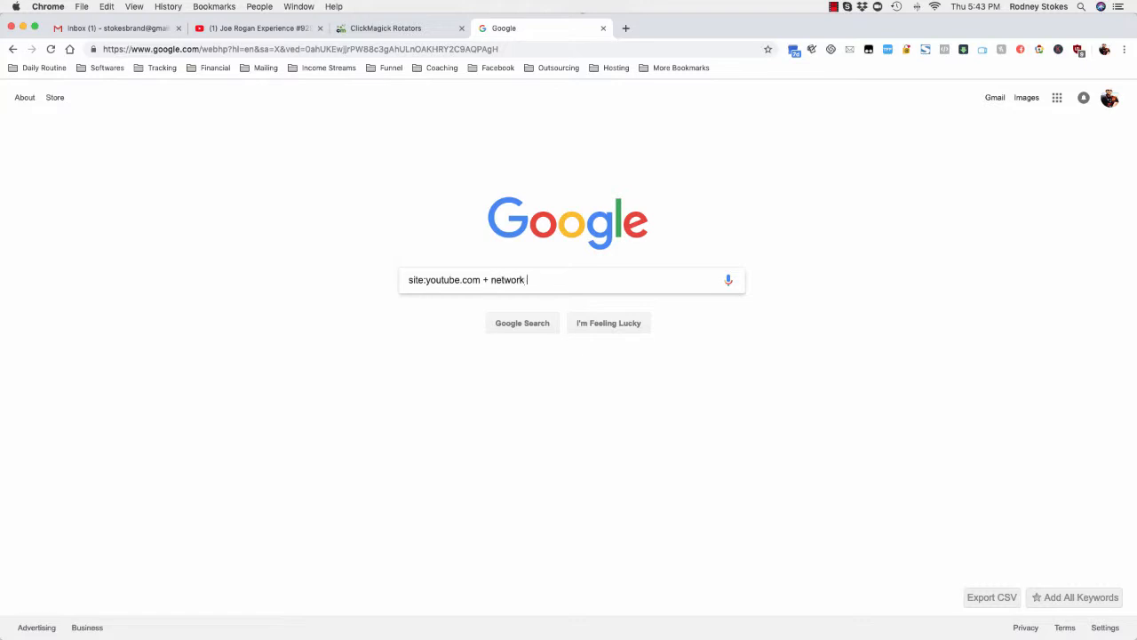
{"action": "type", "text": "marketing +"}
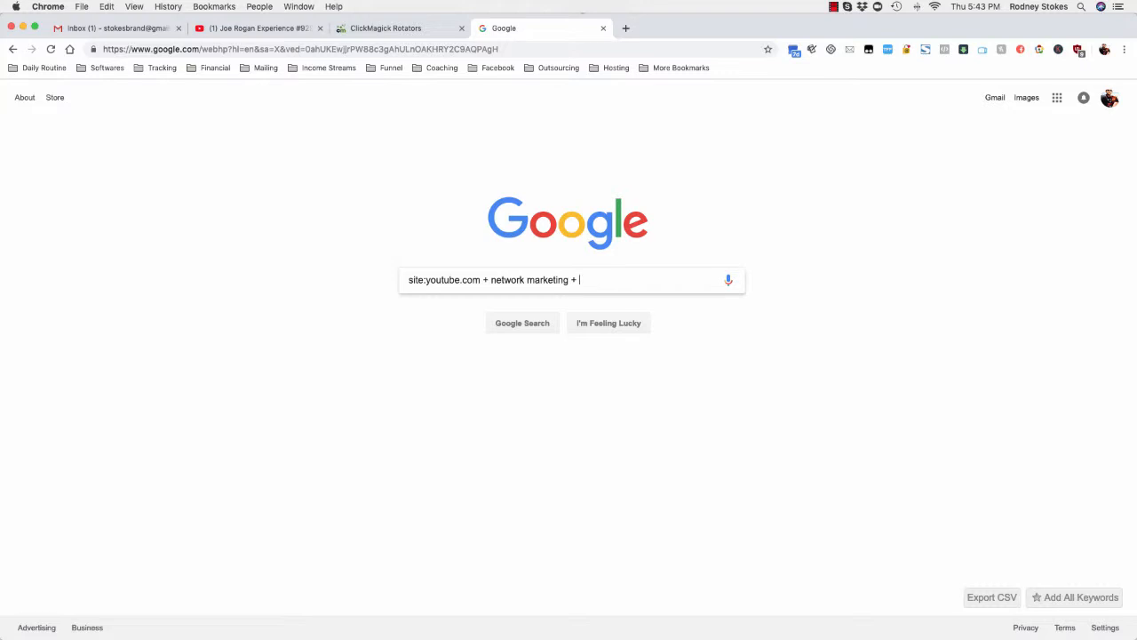
{"action": "type", "text": "\"ca"}
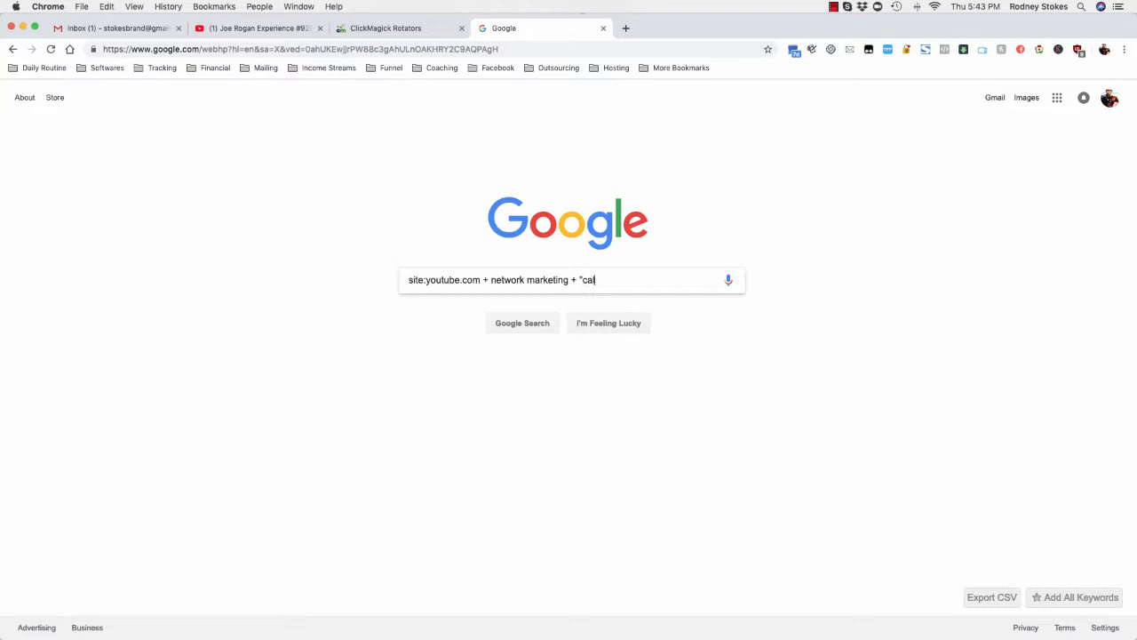
{"action": "type", "text": "ll me\""}
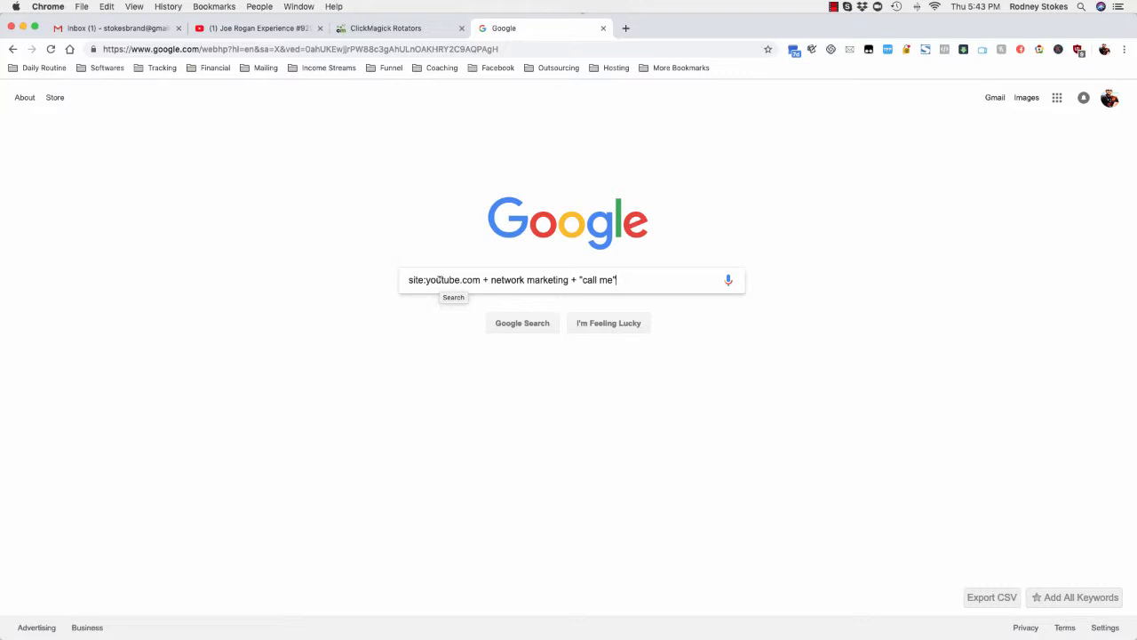
{"action": "mouse_move", "coordinate": [450, 273]}
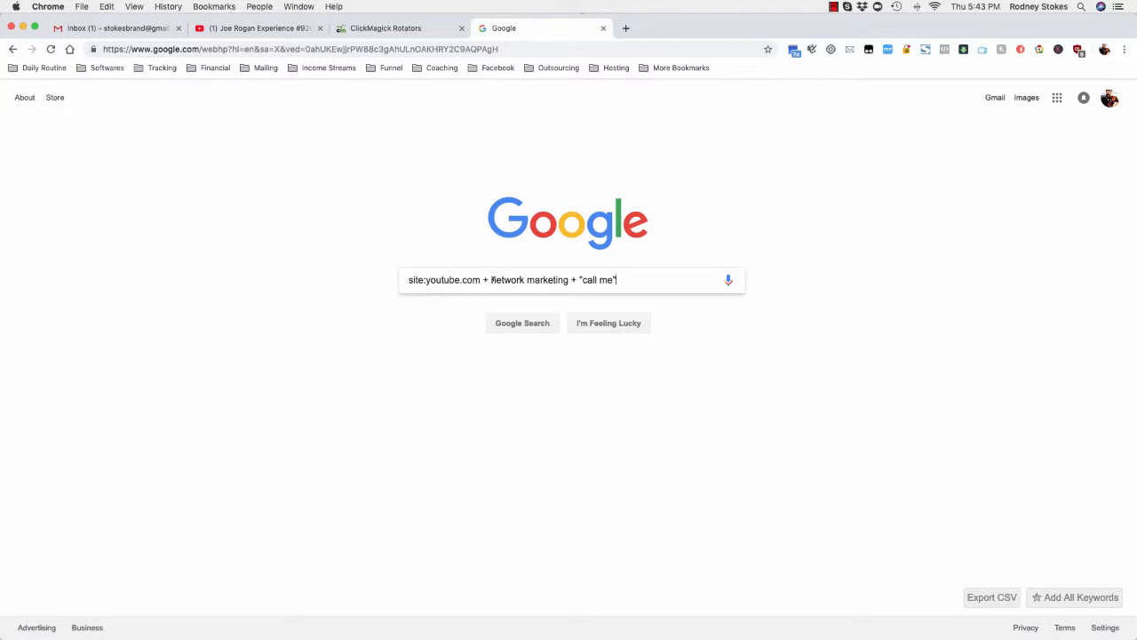
{"action": "double_click", "coordinate": [529, 280]}
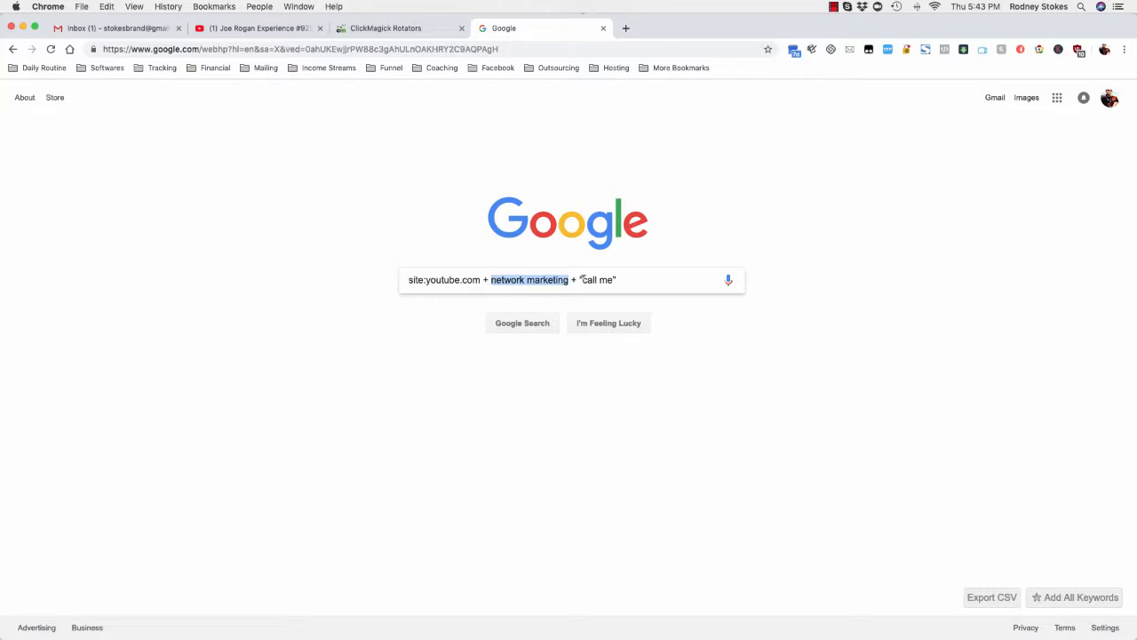
{"action": "double_click", "coordinate": [598, 279]}
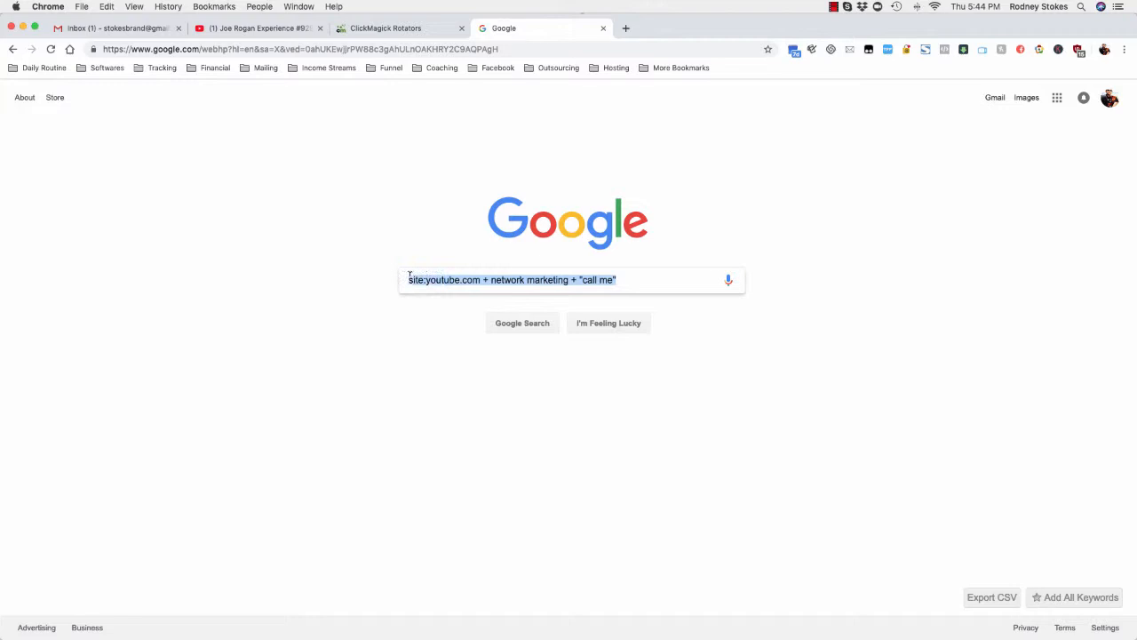
{"action": "mouse_move", "coordinate": [449, 308]}
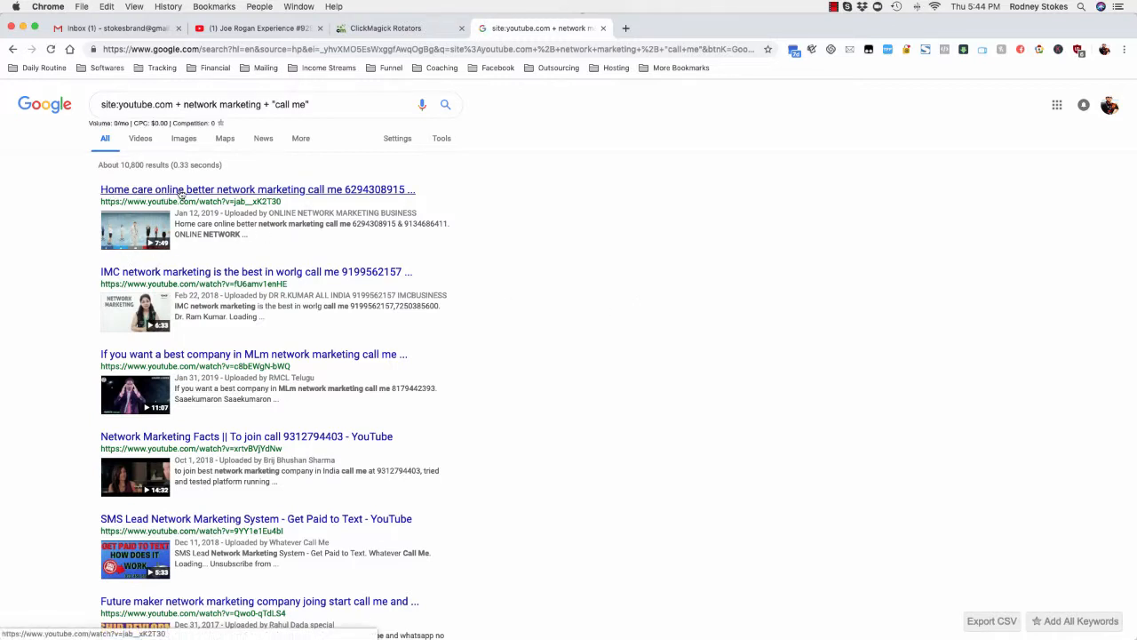
{"action": "mouse_move", "coordinate": [295, 195]}
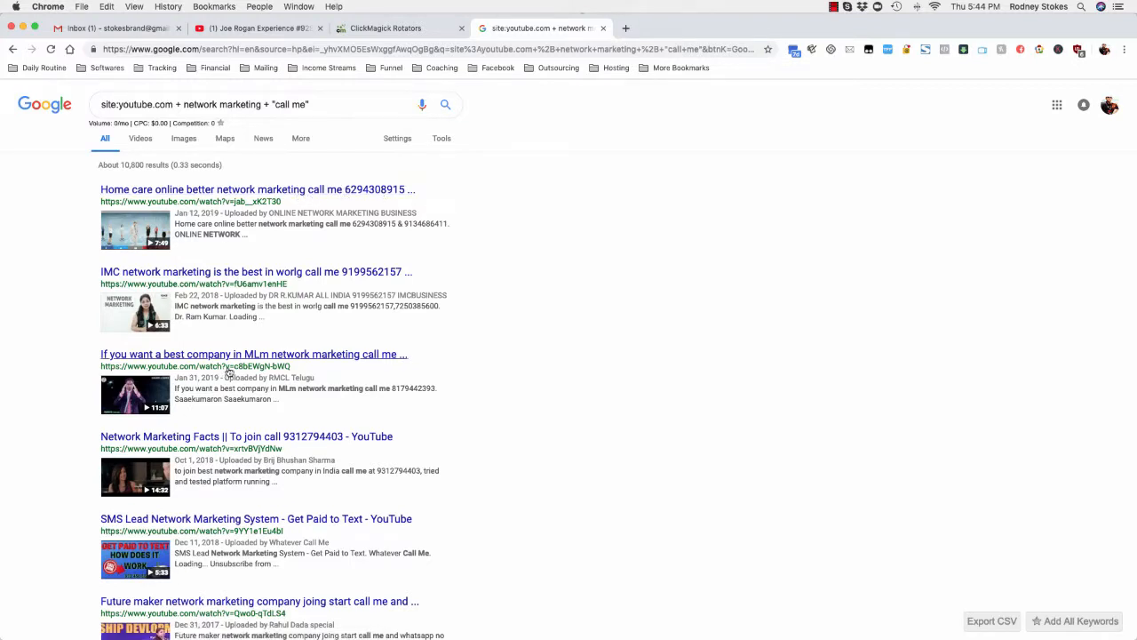
Scroll through the ~10,800 network marketing "call me" YouTube results to the page numbers.
{"action": "scroll", "scroll_direction": "down", "scroll_amount": 3}
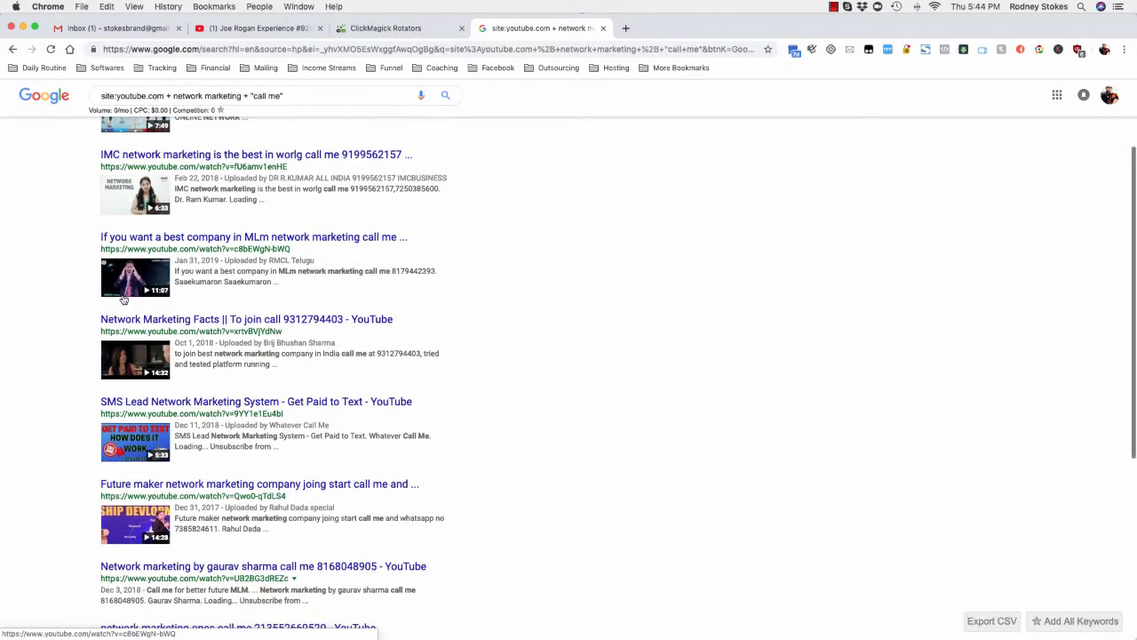
{"action": "scroll", "scroll_direction": "down", "scroll_amount": 3}
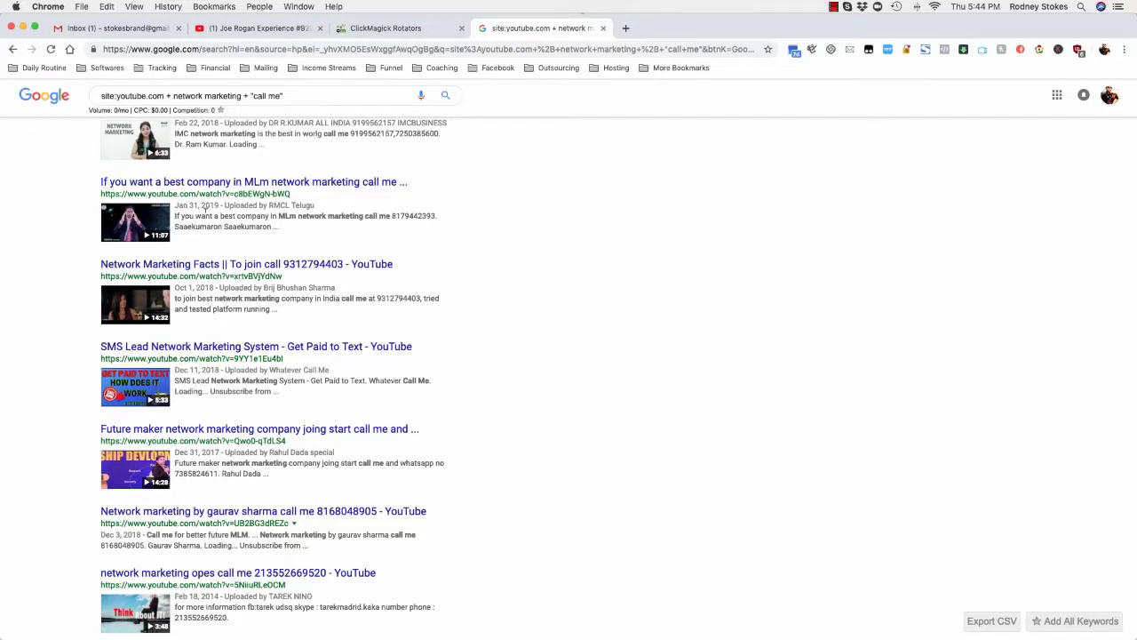
{"action": "mouse_move", "coordinate": [246, 264]}
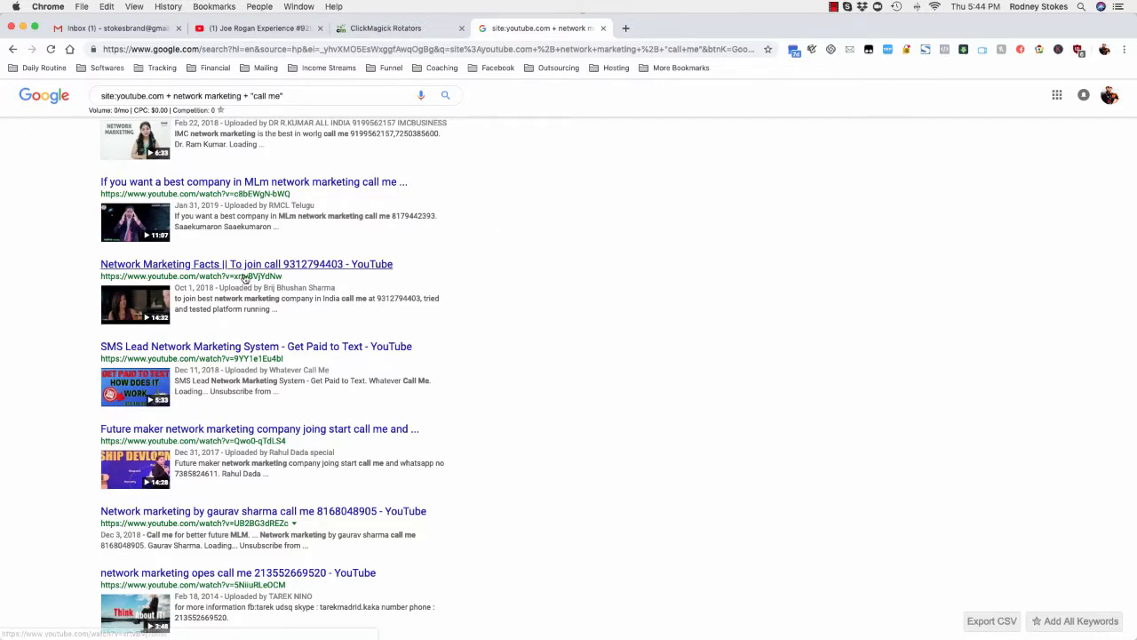
{"action": "scroll", "scroll_direction": "down", "scroll_amount": 3}
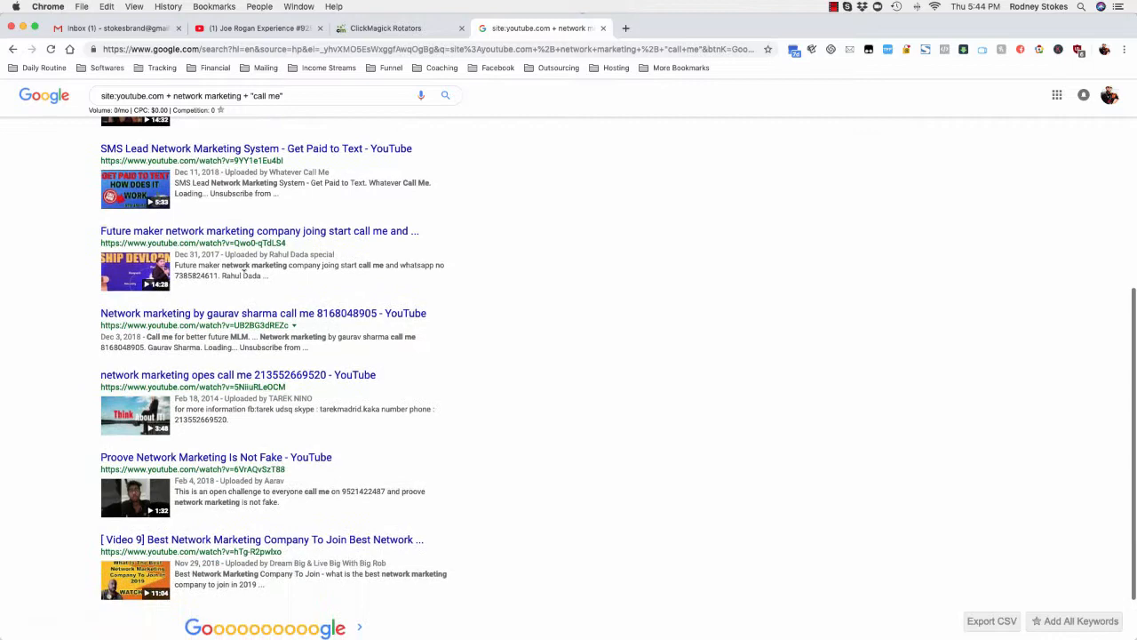
{"action": "scroll", "scroll_direction": "down", "scroll_amount": 3}
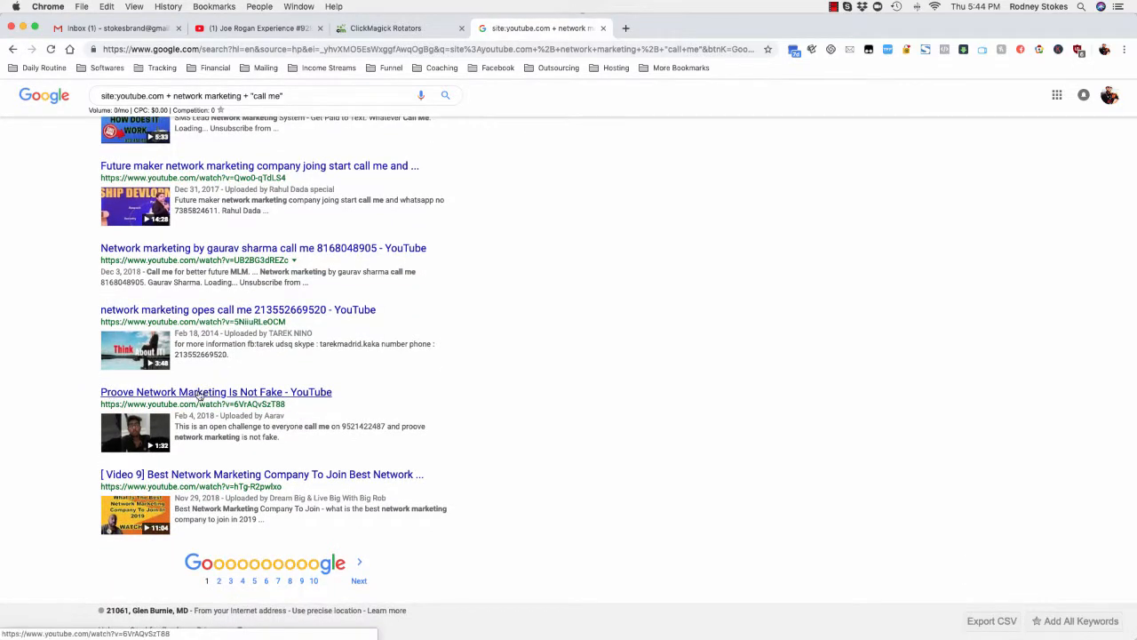
{"action": "scroll", "scroll_direction": "down", "scroll_amount": 3}
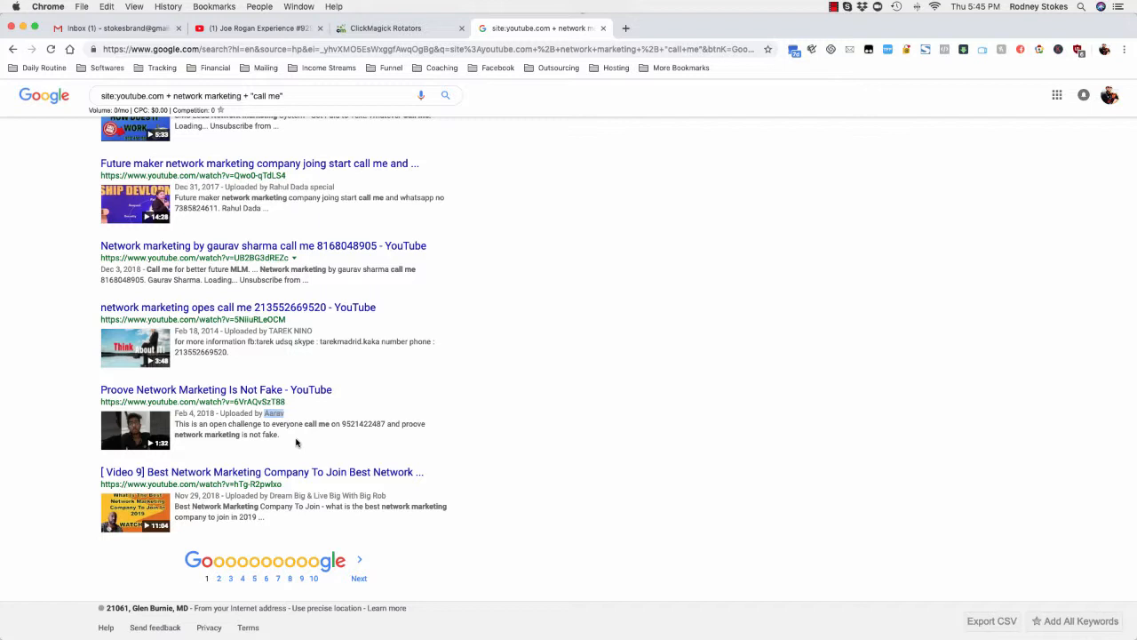
{"action": "mouse_move", "coordinate": [271, 449]}
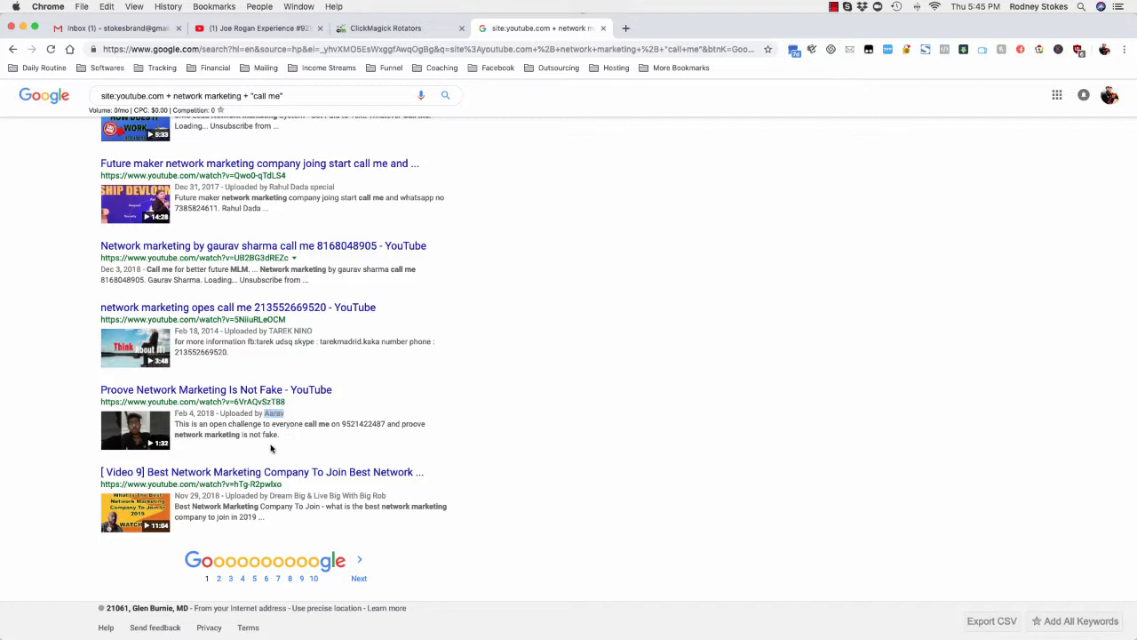
{"action": "scroll", "scroll_direction": "up", "scroll_amount": 3}
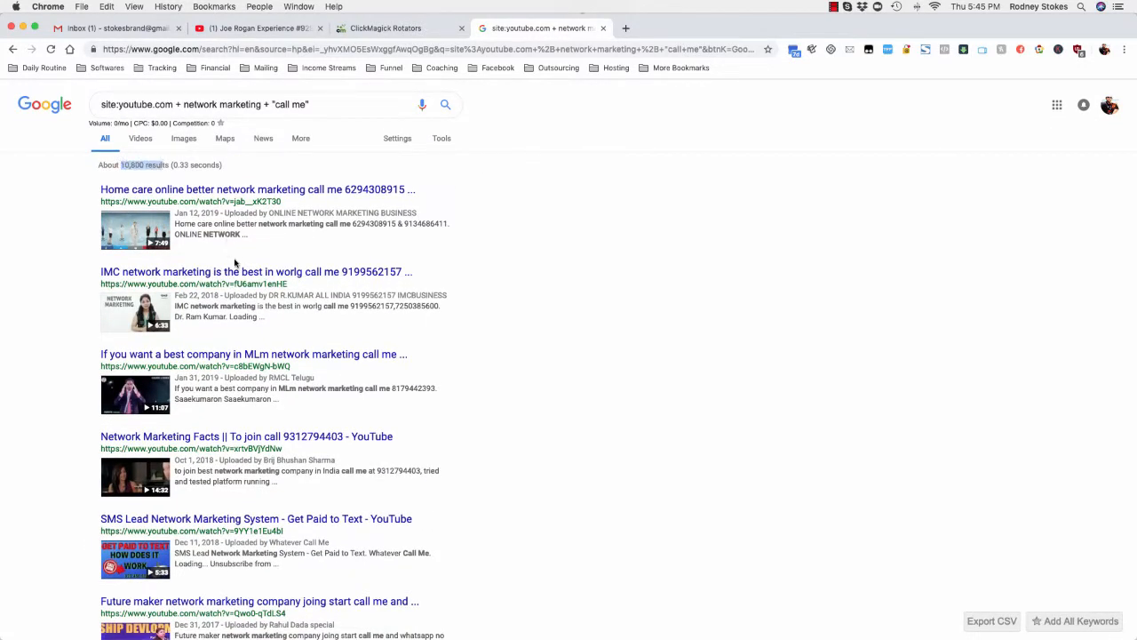
{"action": "scroll", "scroll_direction": "down", "scroll_amount": 3}
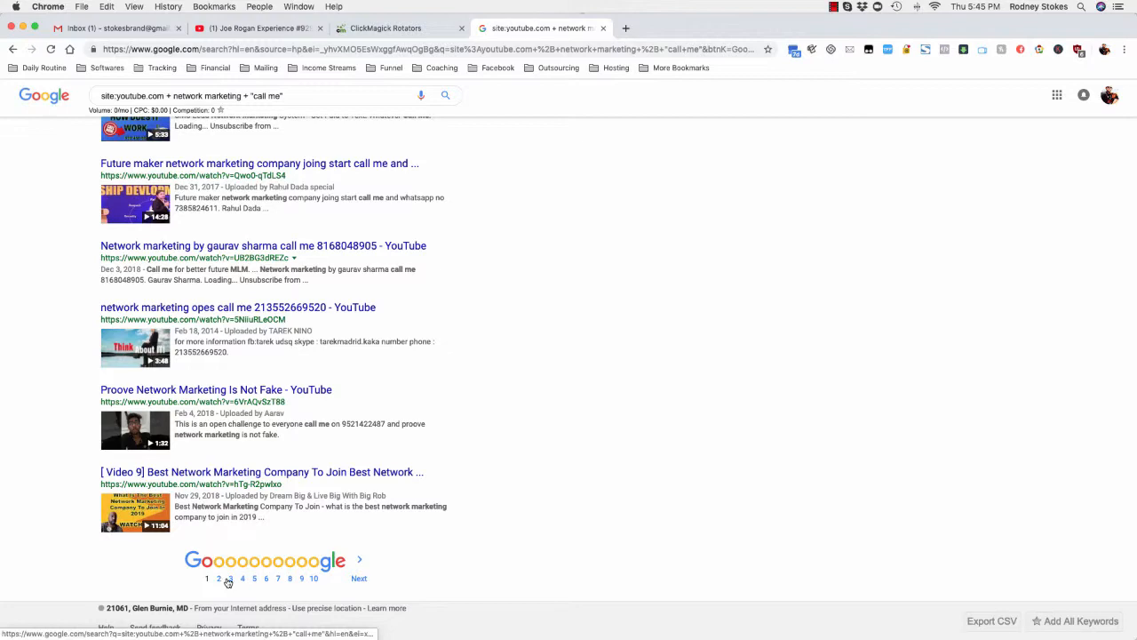
{"action": "mouse_move", "coordinate": [262, 533]}
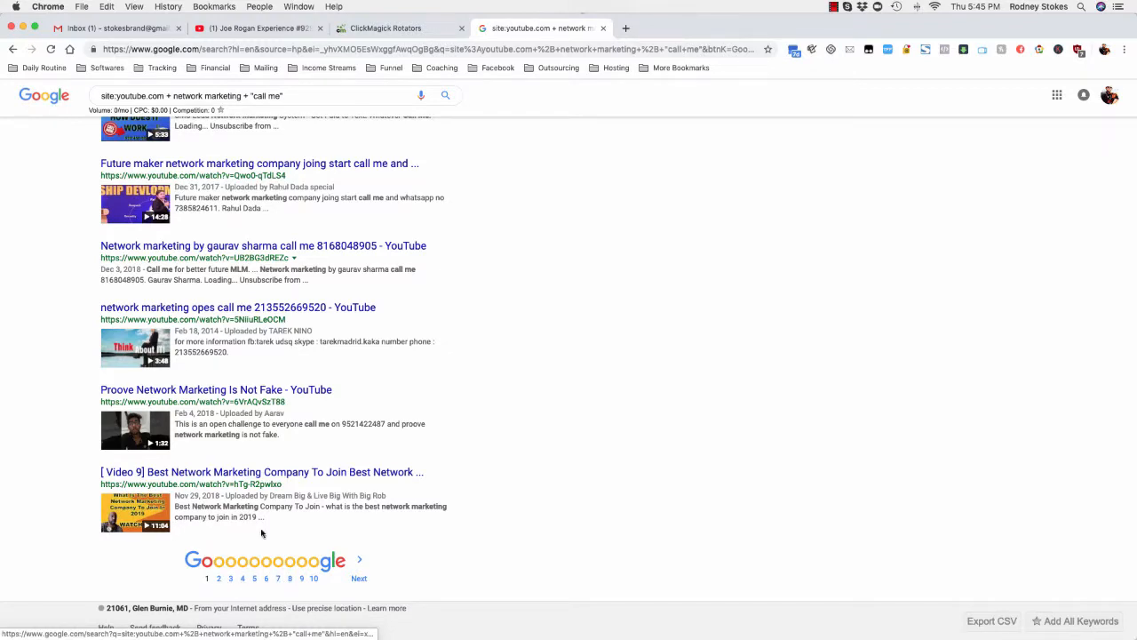
{"action": "scroll", "scroll_direction": "up", "scroll_amount": 3}
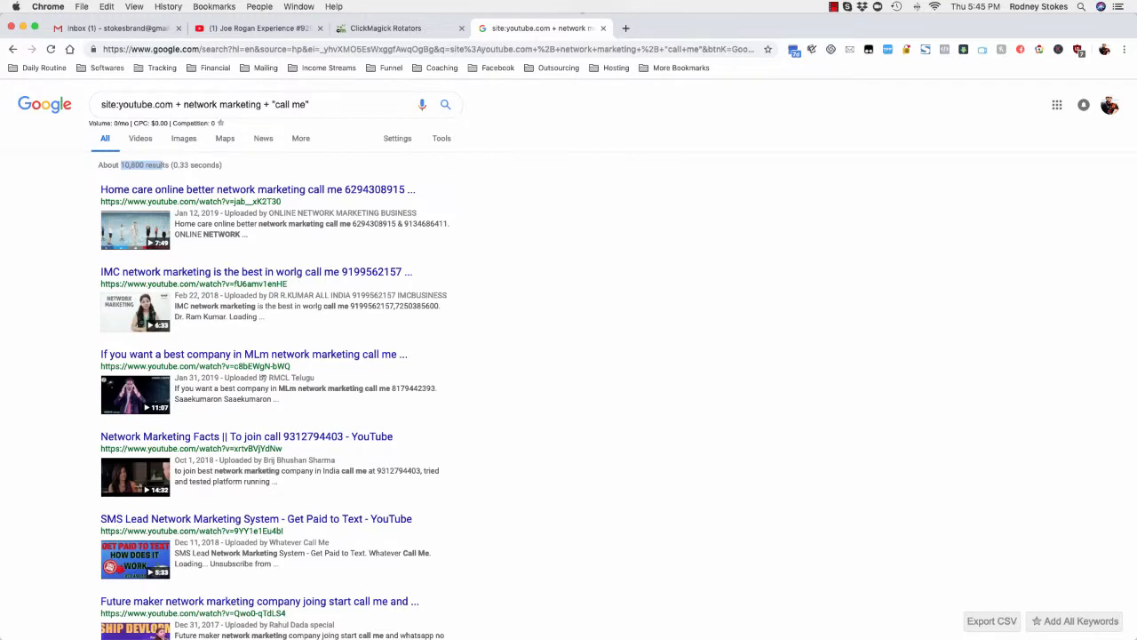
{"action": "mouse_move", "coordinate": [284, 365]}
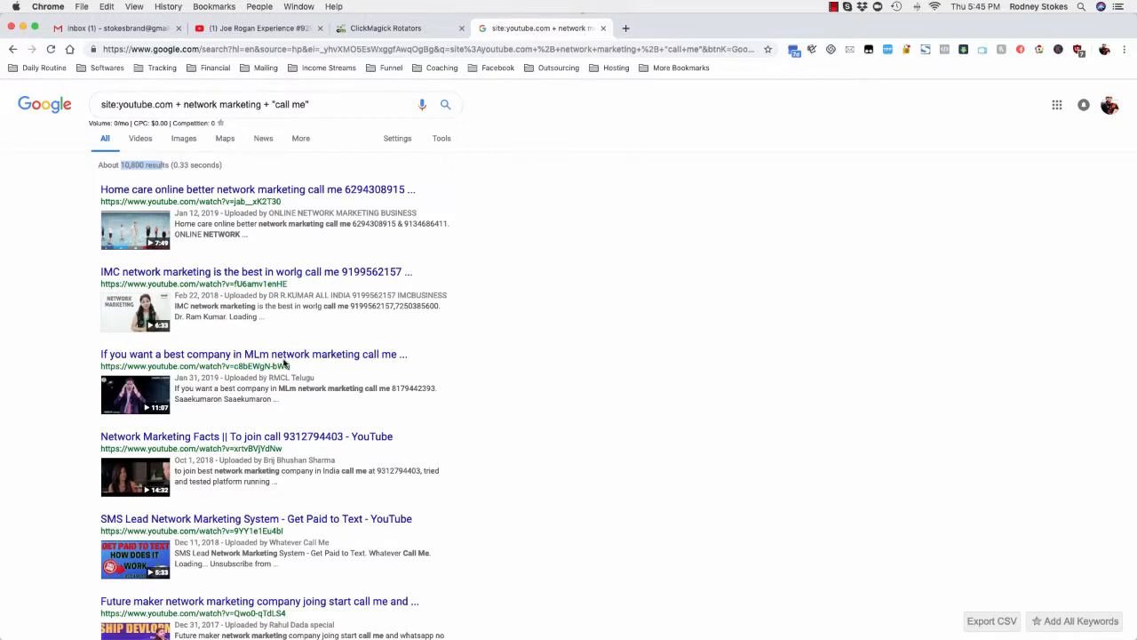
{"action": "mouse_move", "coordinate": [450, 237]}
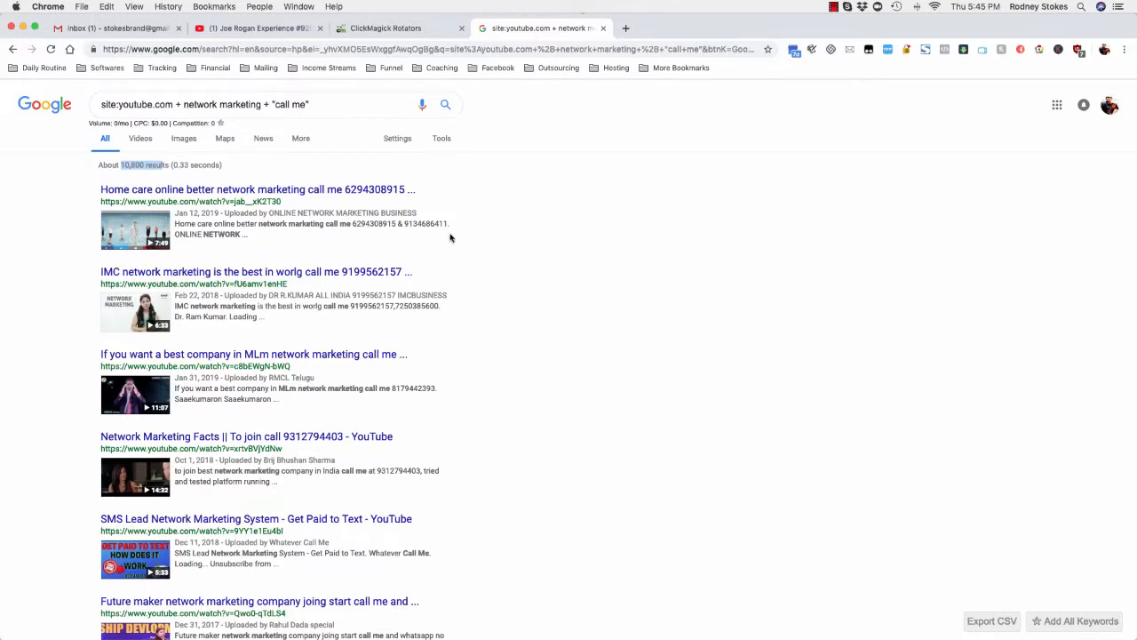
{"action": "scroll", "scroll_direction": "down", "scroll_amount": 3}
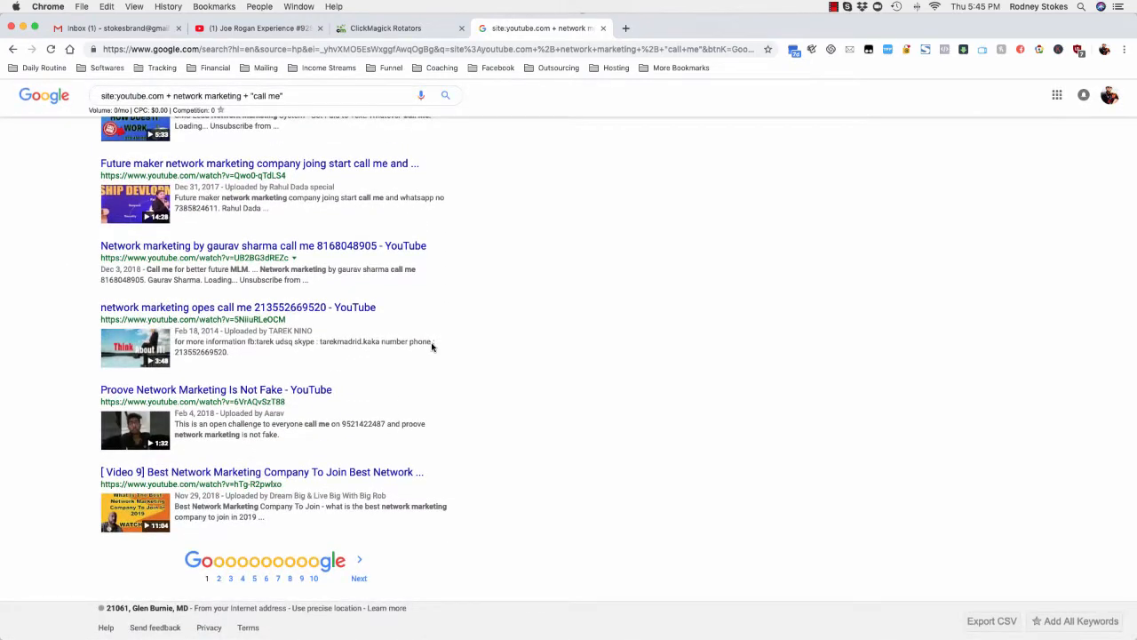
{"action": "scroll", "scroll_direction": "up", "scroll_amount": 3}
{"action": "type", "text": "MLM"}
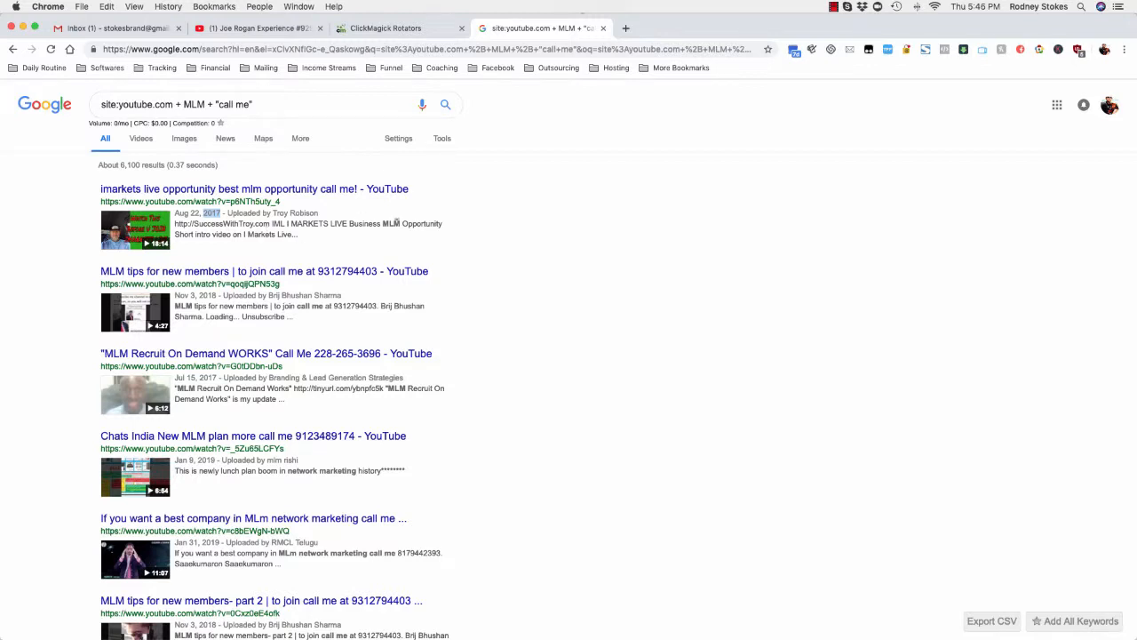
Review the ~6,100 MLM "call me" YouTube results and reveal the filtering tools.
{"action": "scroll", "scroll_direction": "down", "scroll_amount": 3}
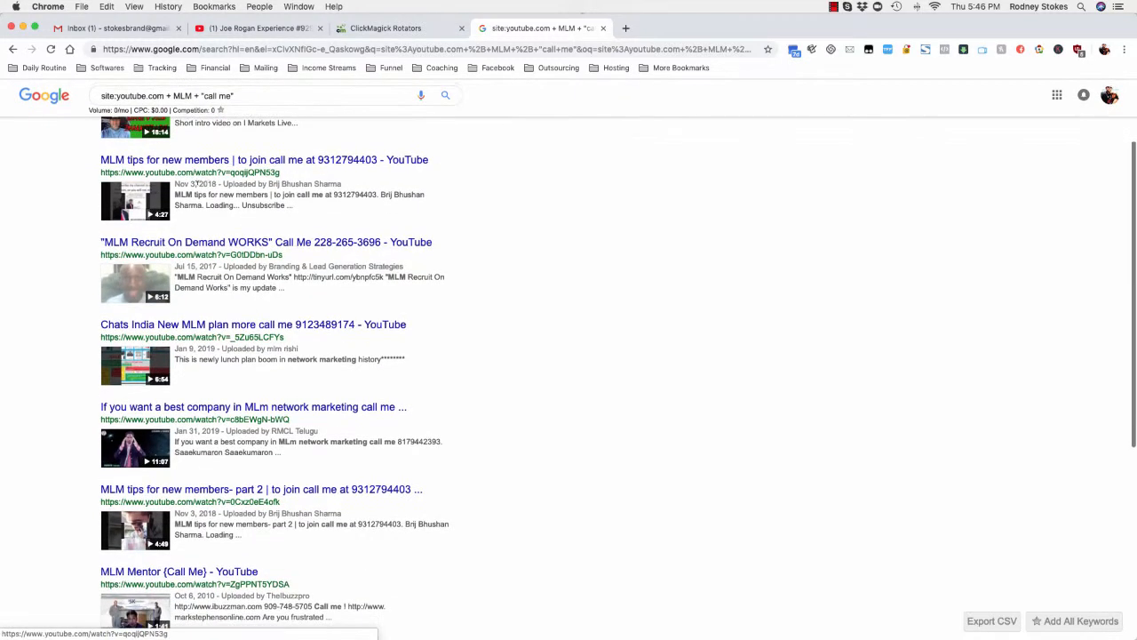
{"action": "scroll", "scroll_direction": "up", "scroll_amount": 3}
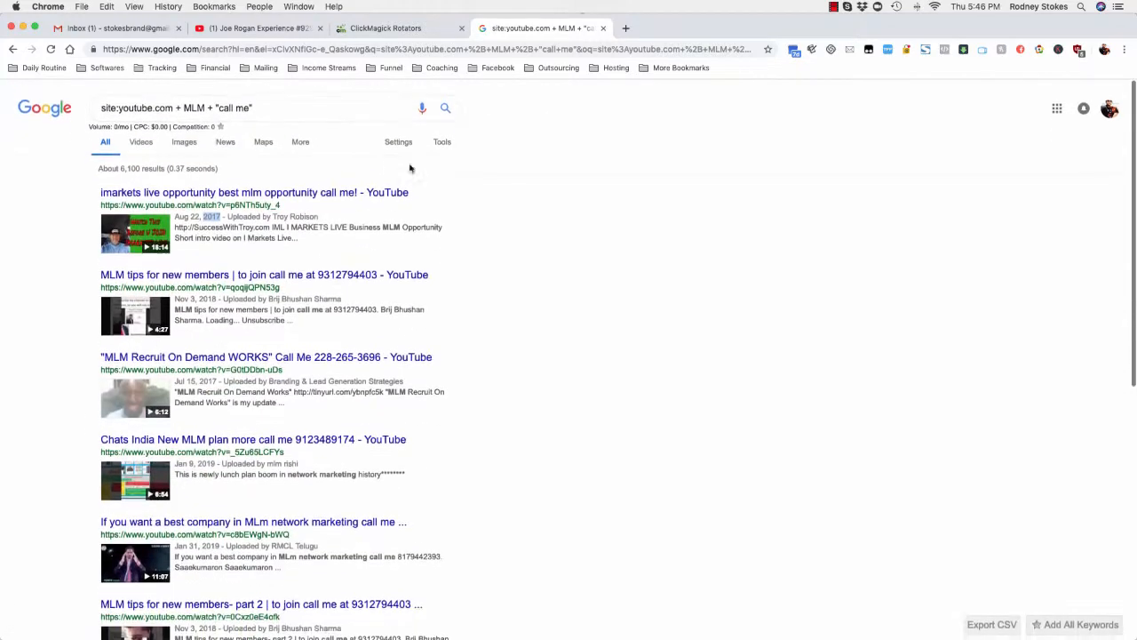
{"action": "left_click", "coordinate": [441, 141]}
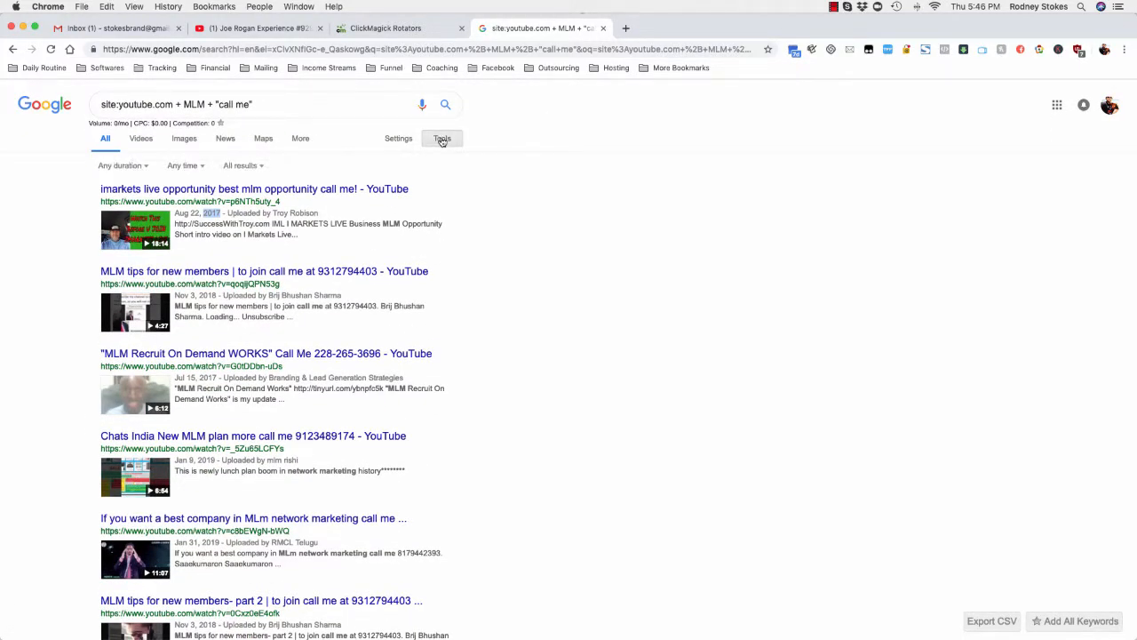
Limit the MLM "call me" results to the past month.
{"action": "left_click", "coordinate": [441, 138]}
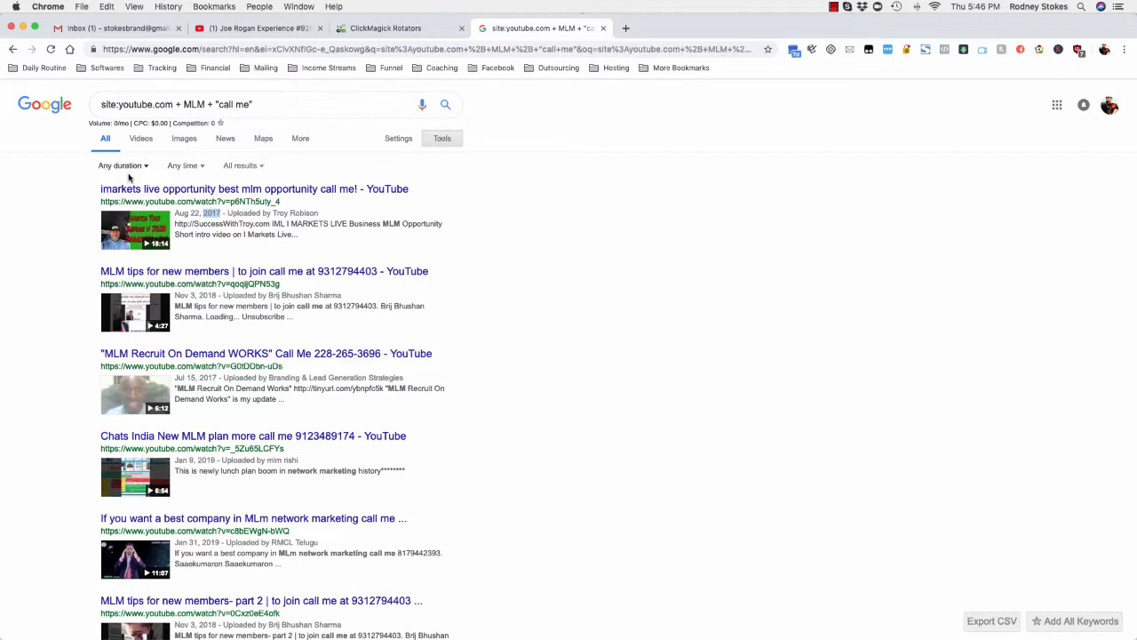
{"action": "left_click", "coordinate": [184, 165]}
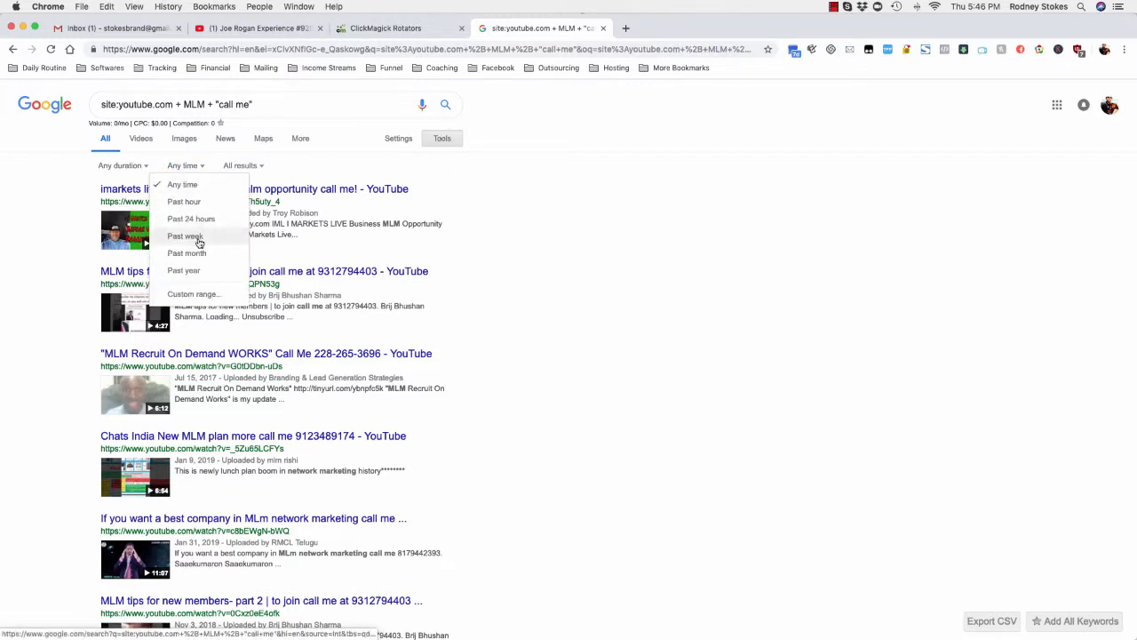
{"action": "mouse_move", "coordinate": [187, 253]}
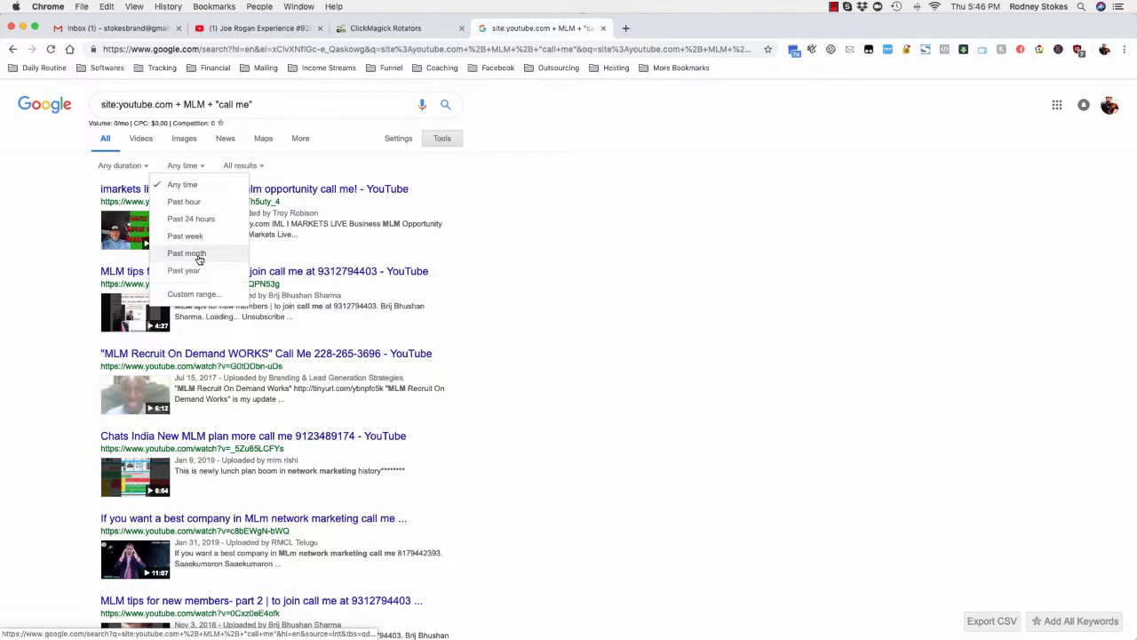
{"action": "mouse_move", "coordinate": [194, 264]}
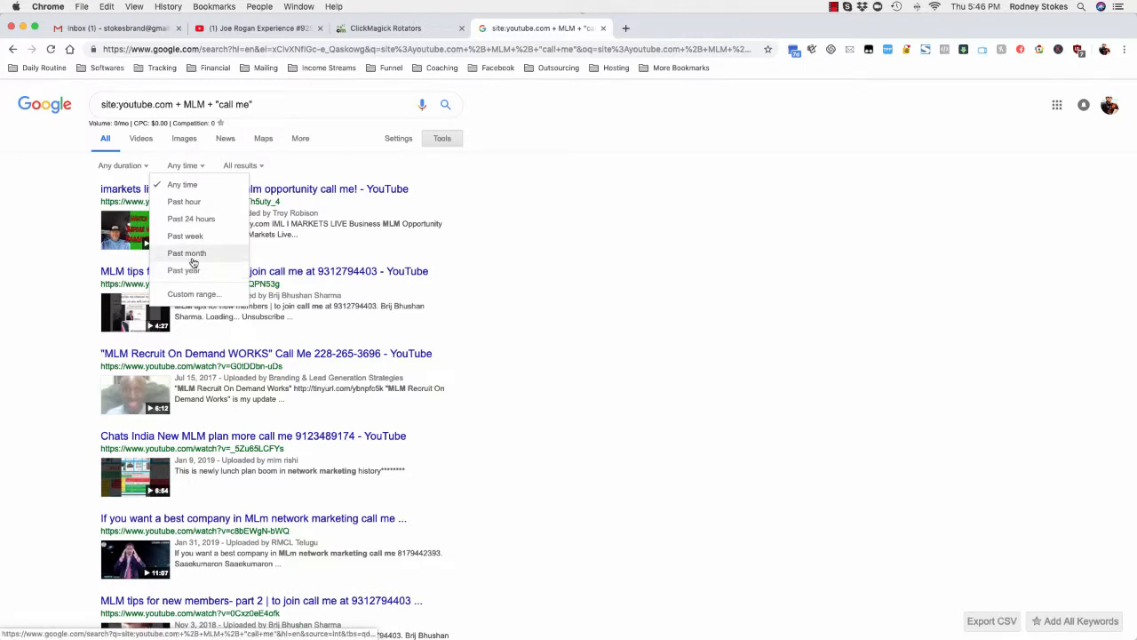
{"action": "left_click", "coordinate": [187, 253]}
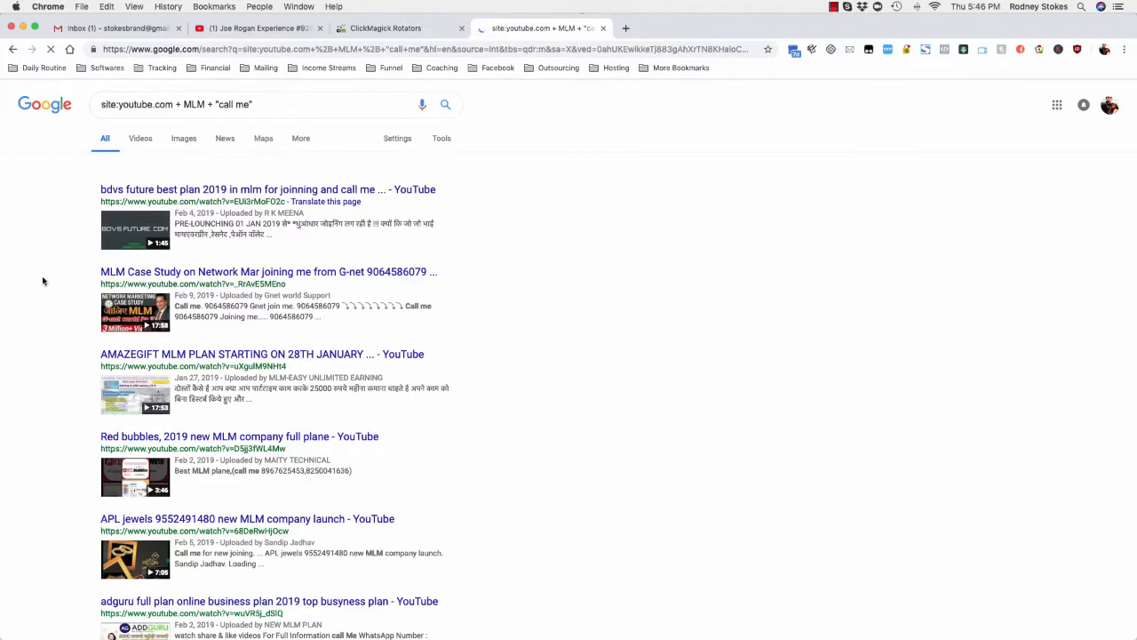
Change the date filter to the past year.
{"action": "left_click", "coordinate": [442, 137]}
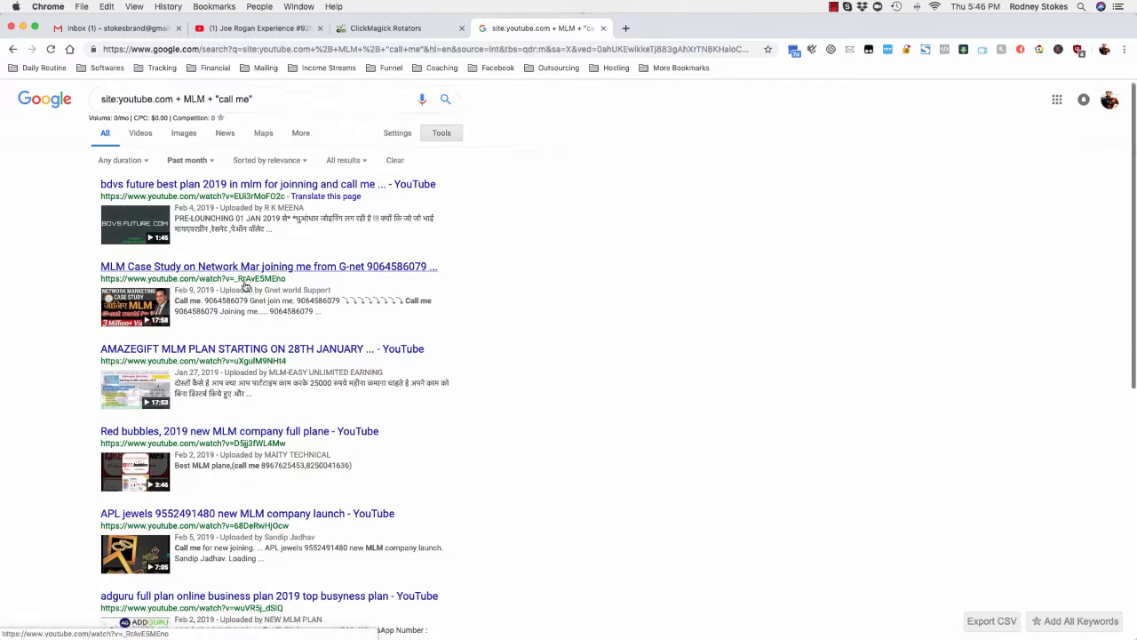
{"action": "scroll", "scroll_direction": "down", "scroll_amount": 3}
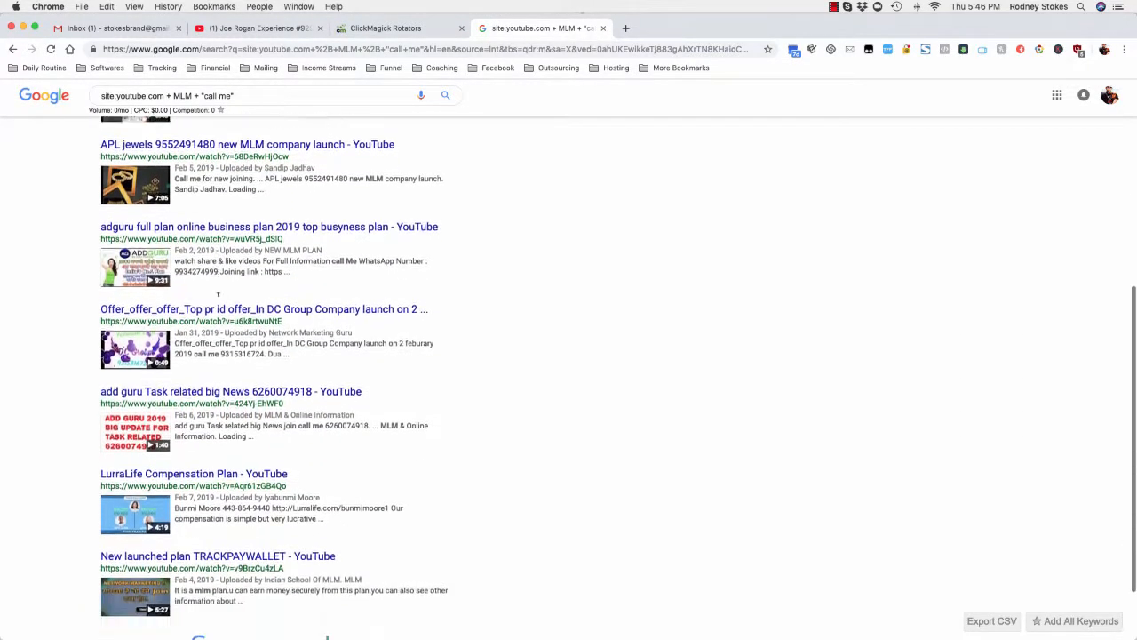
{"action": "scroll", "scroll_direction": "up", "scroll_amount": 3}
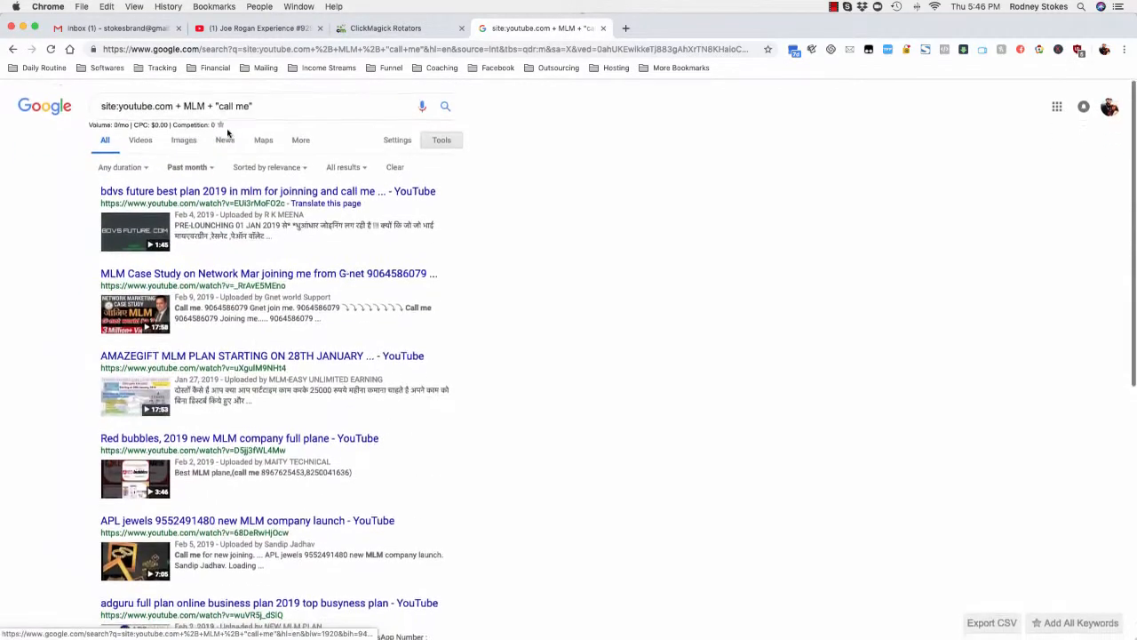
{"action": "left_click", "coordinate": [187, 165]}
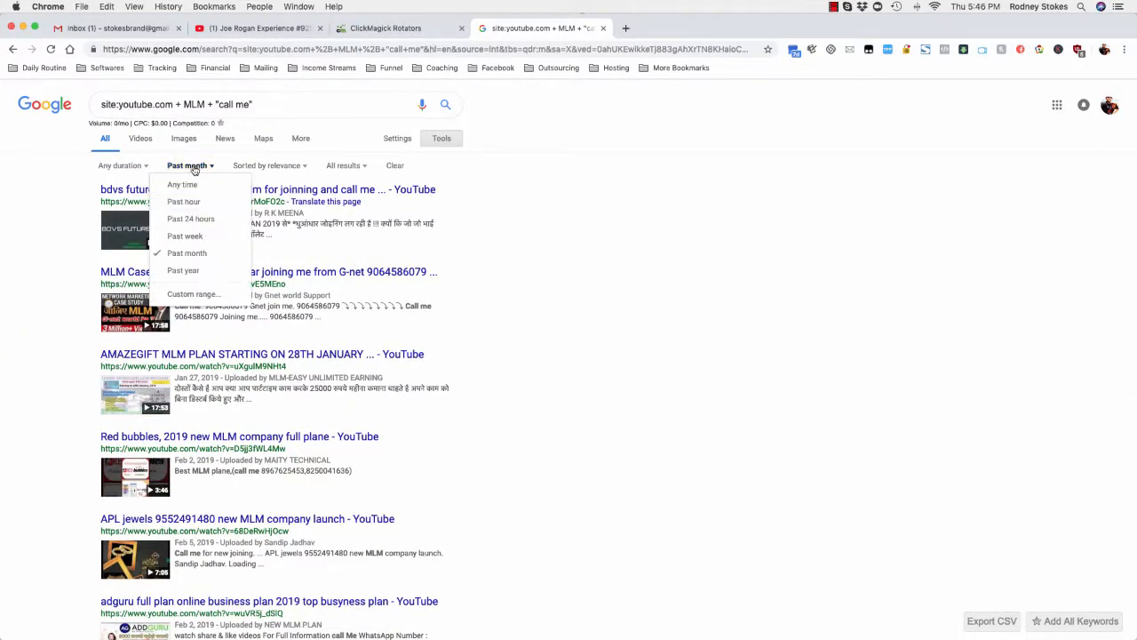
{"action": "left_click", "coordinate": [181, 184]}
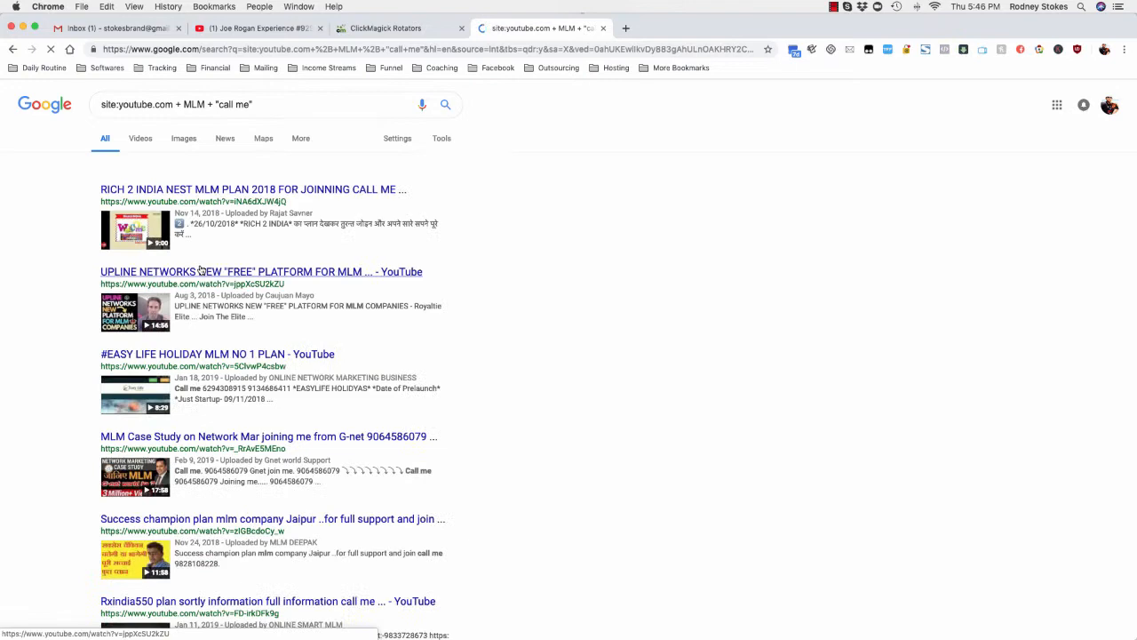
Scroll down through the past-year MLM "call me" results.
{"action": "scroll", "scroll_direction": "down", "scroll_amount": 3}
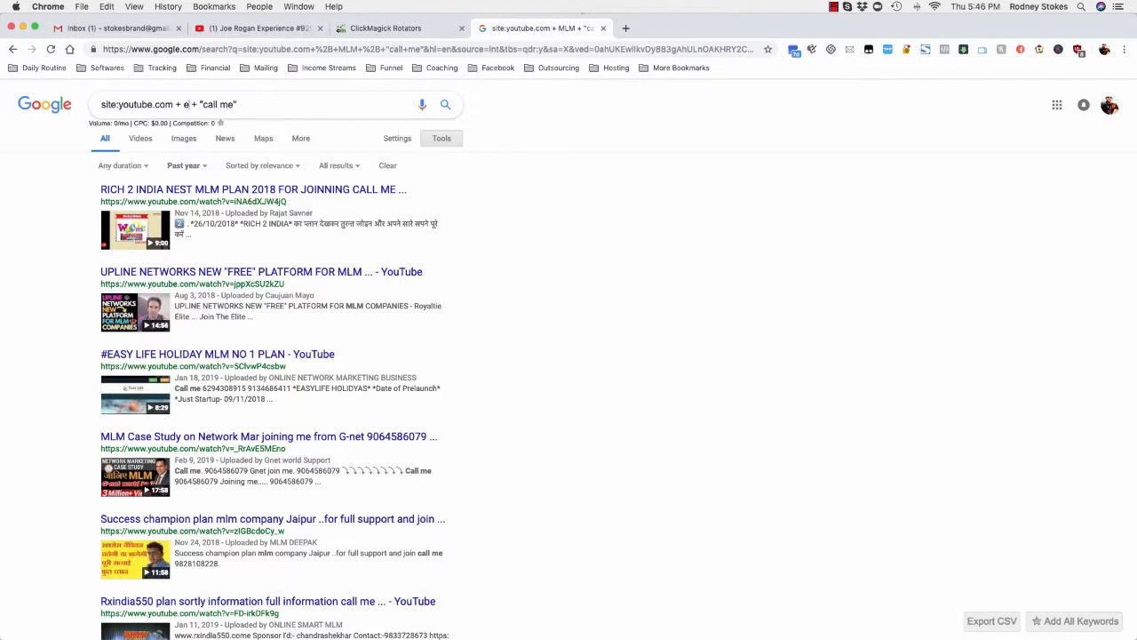
Search for empower network instead of MLM and scroll through the past-year results.
{"action": "type", "text": "empower network"}
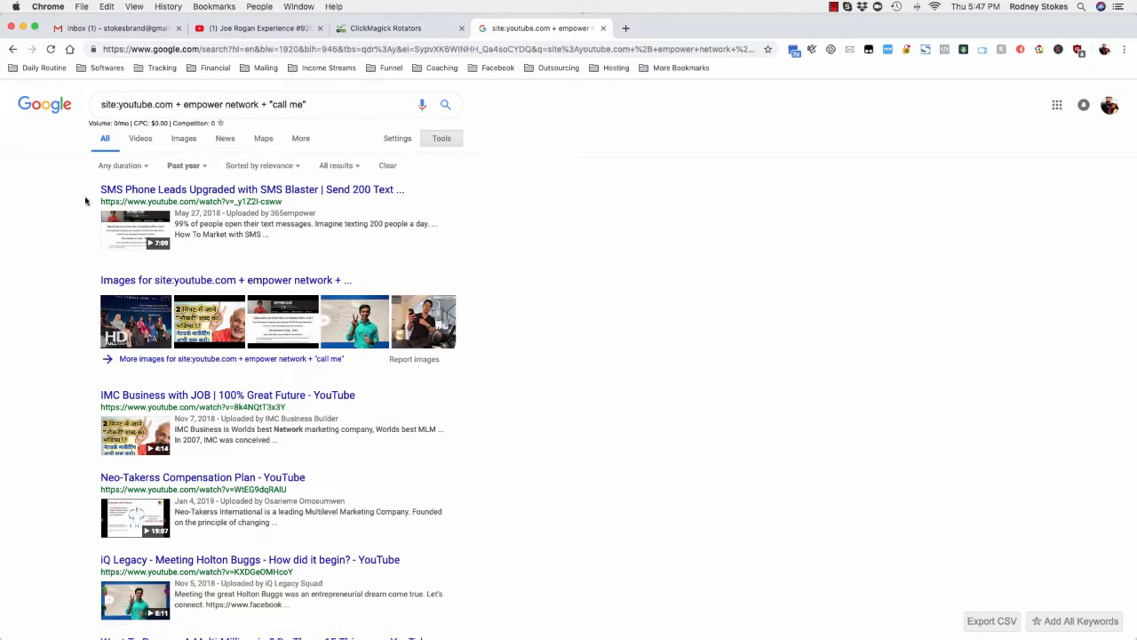
{"action": "scroll", "scroll_direction": "down", "scroll_amount": 3}
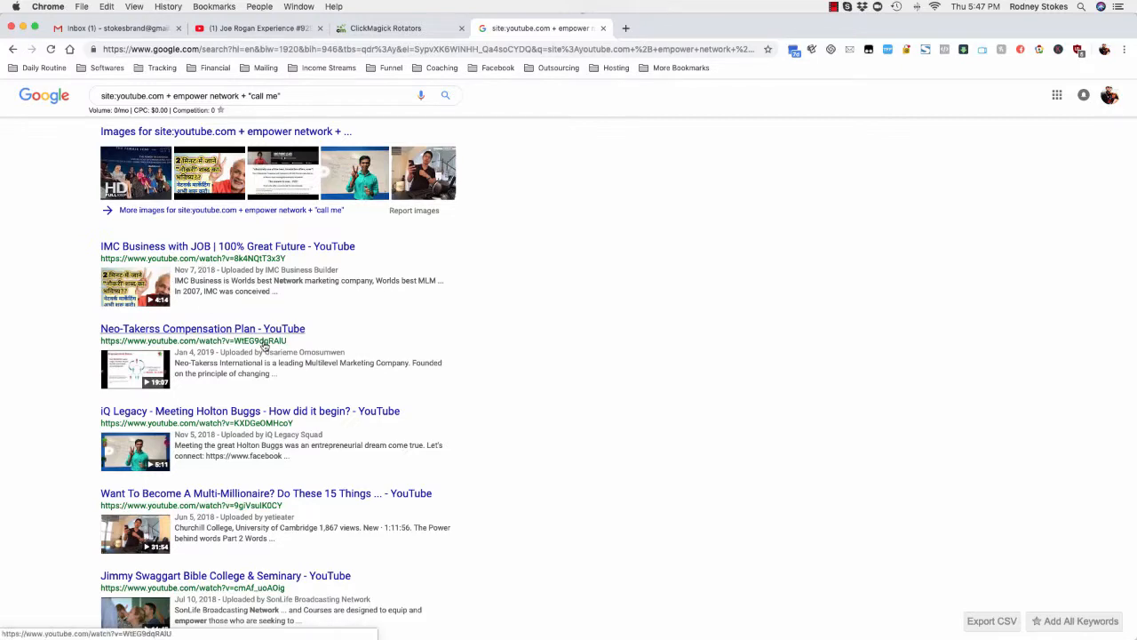
{"action": "scroll", "scroll_direction": "down", "scroll_amount": 3}
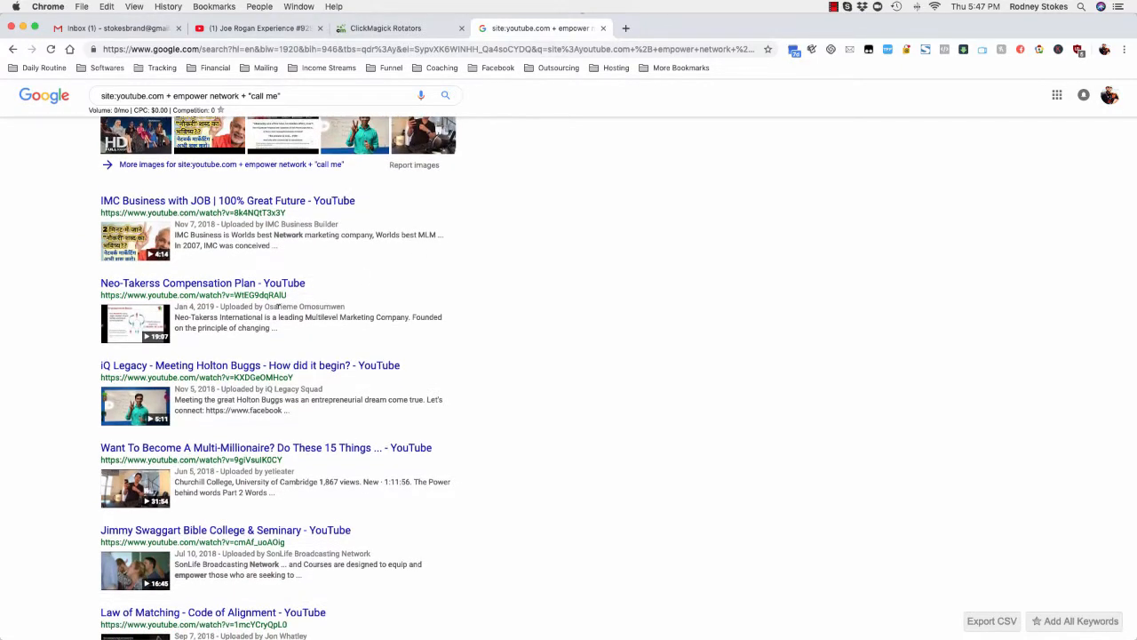
{"action": "scroll", "scroll_direction": "down", "scroll_amount": 3}
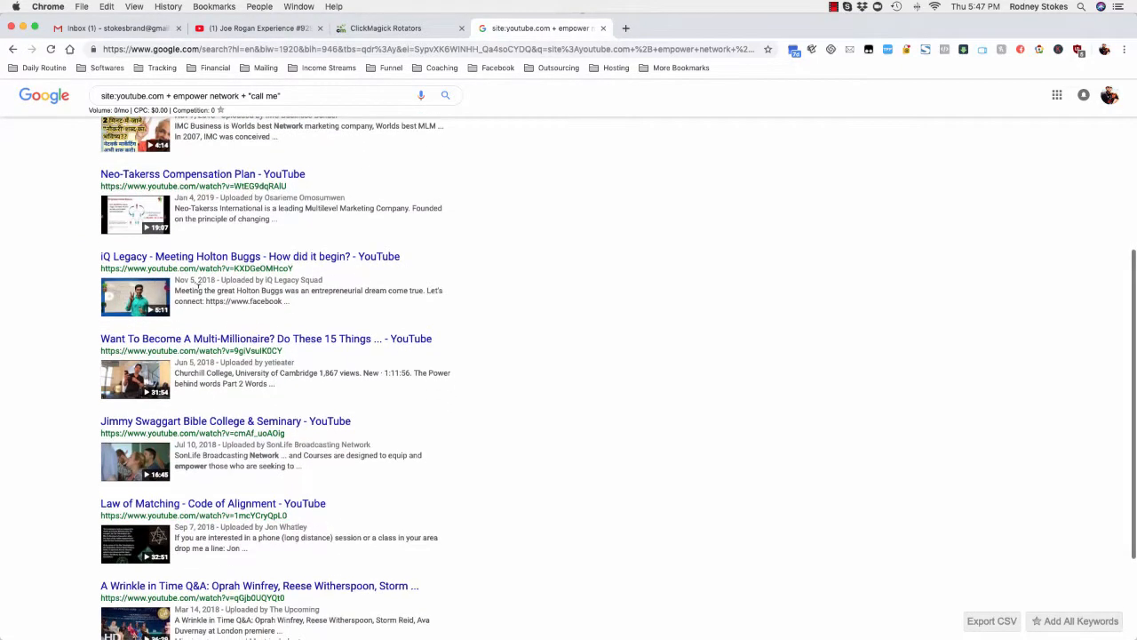
{"action": "mouse_move", "coordinate": [265, 338]}
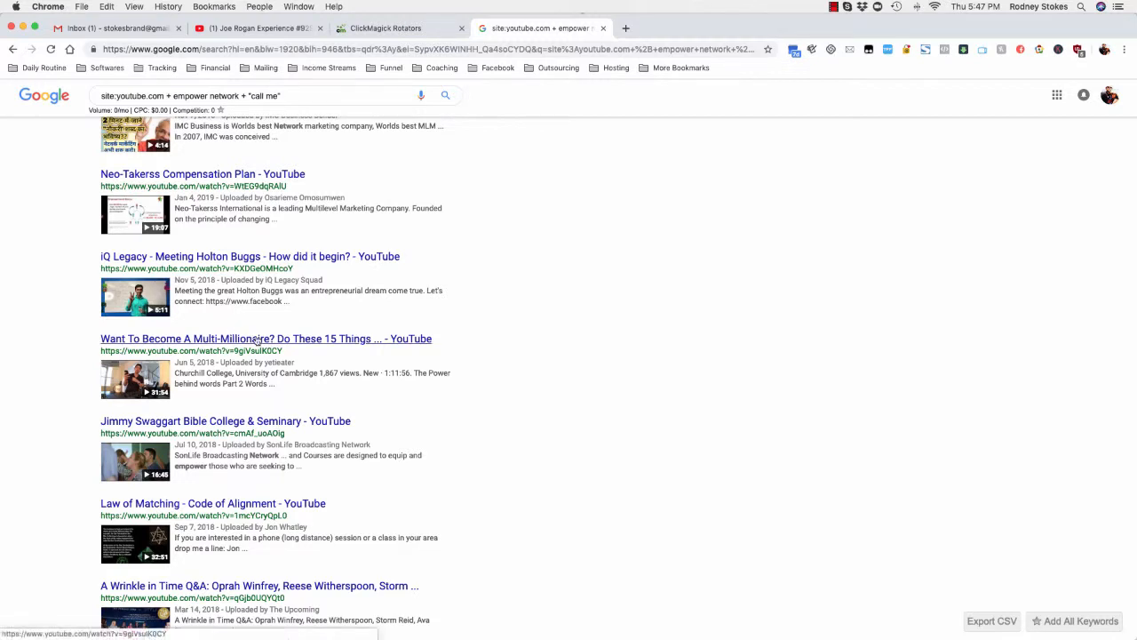
{"action": "scroll", "scroll_direction": "down", "scroll_amount": 3}
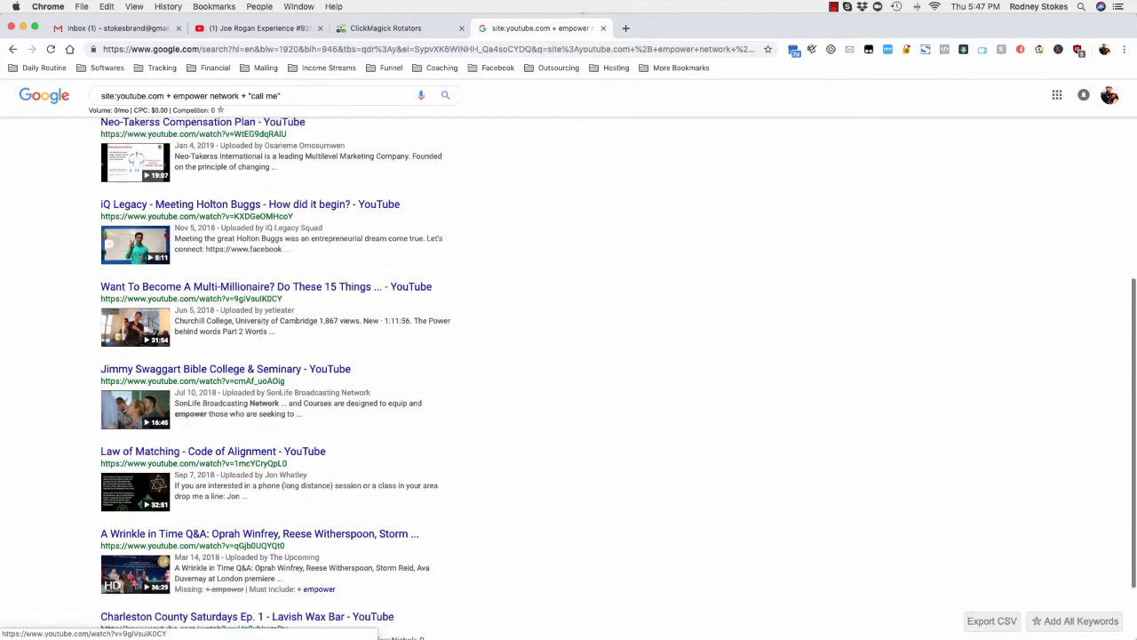
{"action": "scroll", "scroll_direction": "down", "scroll_amount": 3}
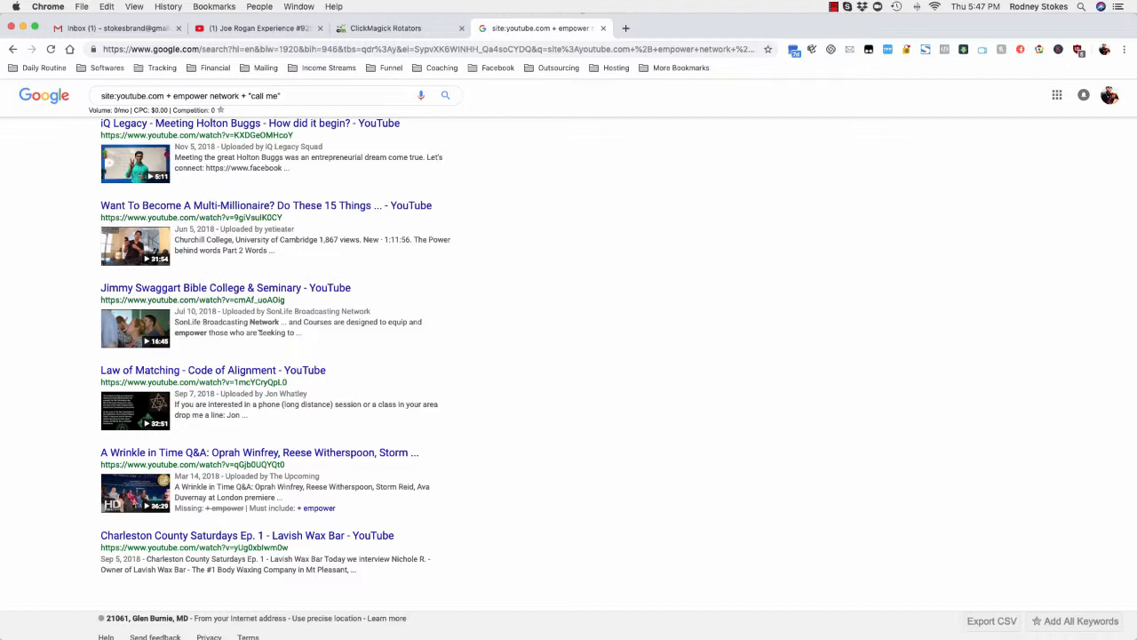
{"action": "scroll", "scroll_direction": "up", "scroll_amount": 3}
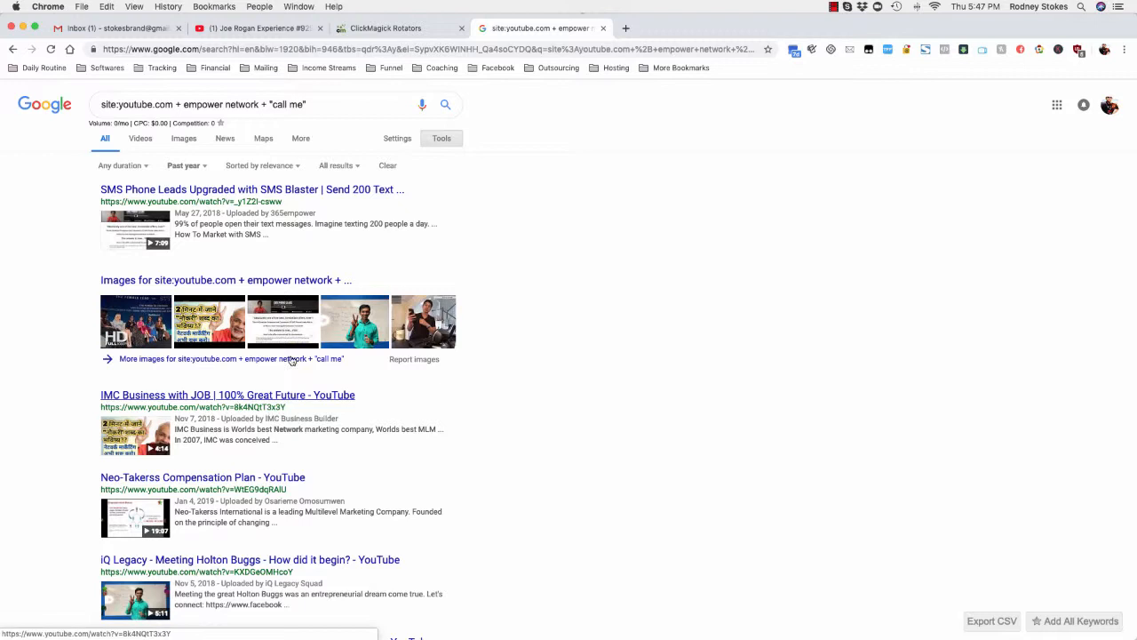
{"action": "mouse_move", "coordinate": [249, 270]}
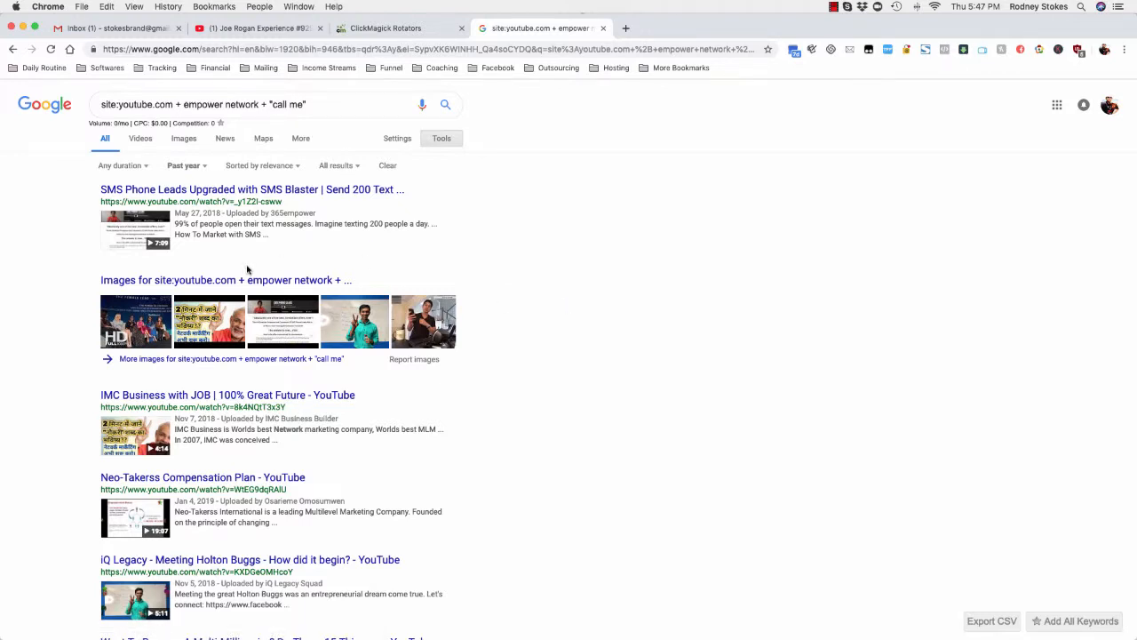
{"action": "mouse_move", "coordinate": [202, 271]}
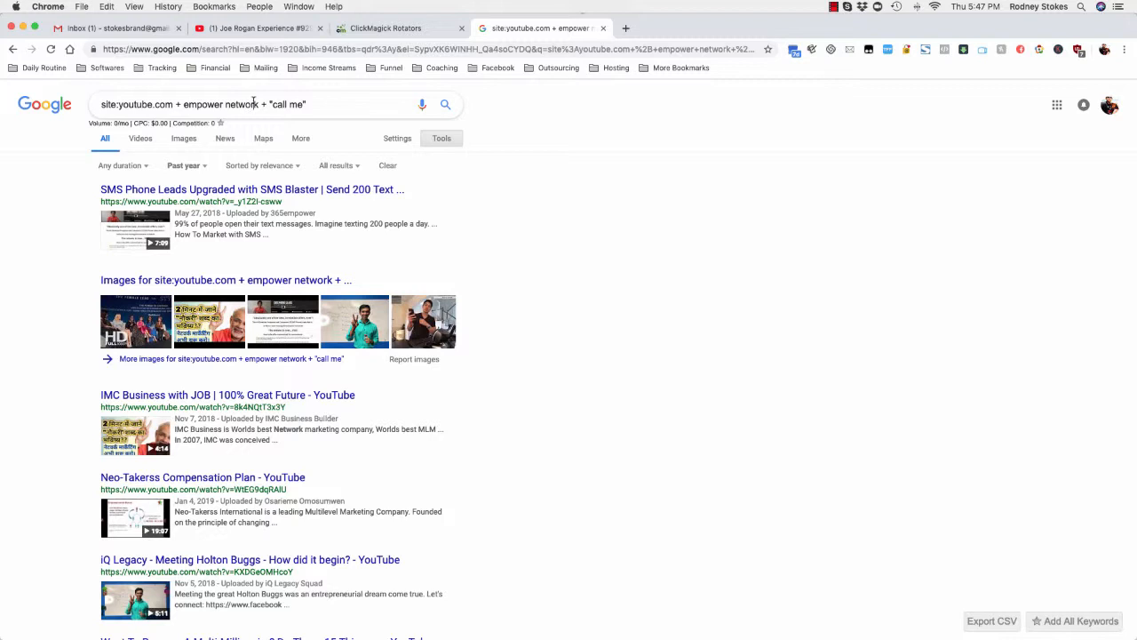
{"action": "mouse_move", "coordinate": [280, 96]}
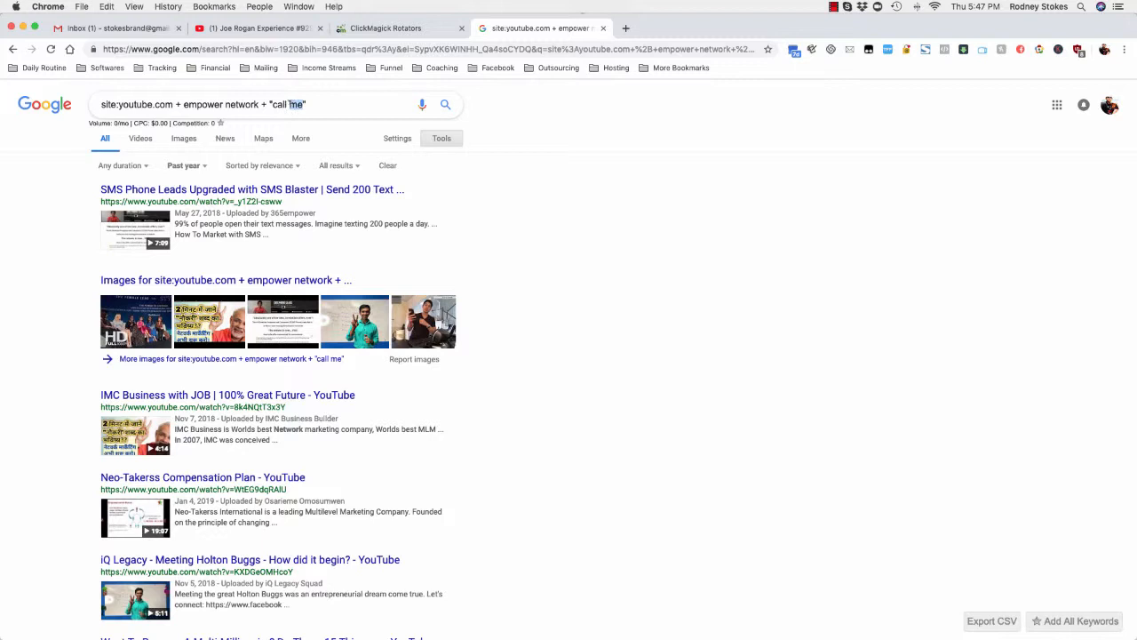
Change the query to site:youtube.com + seo + "call us" and run it.
{"action": "type", "text": "udi"}
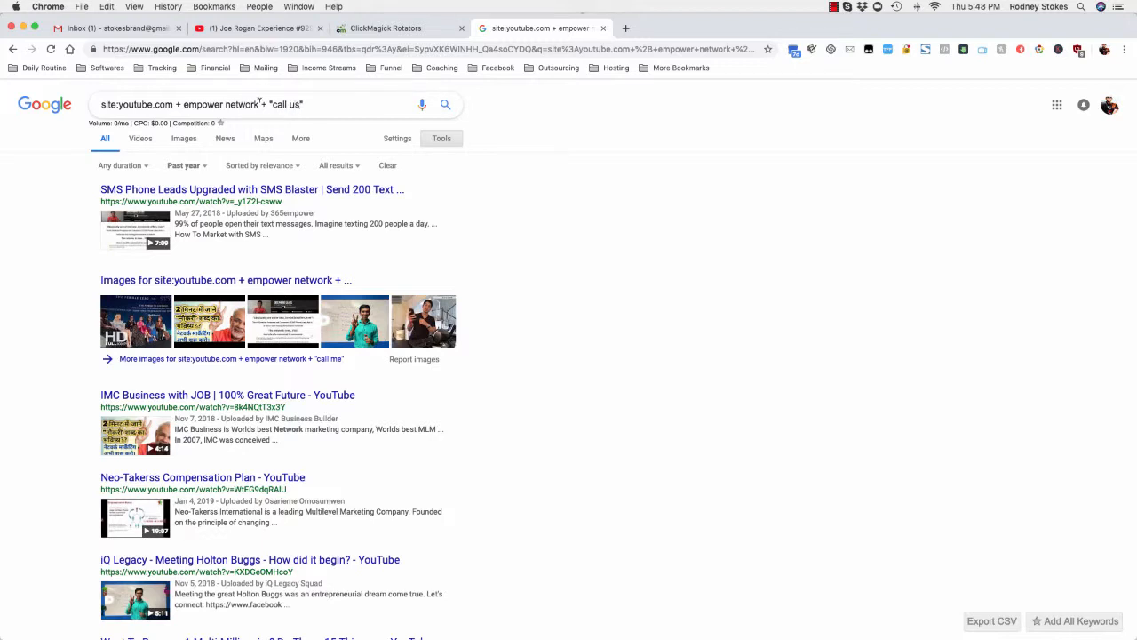
{"action": "double_click", "coordinate": [221, 104]}
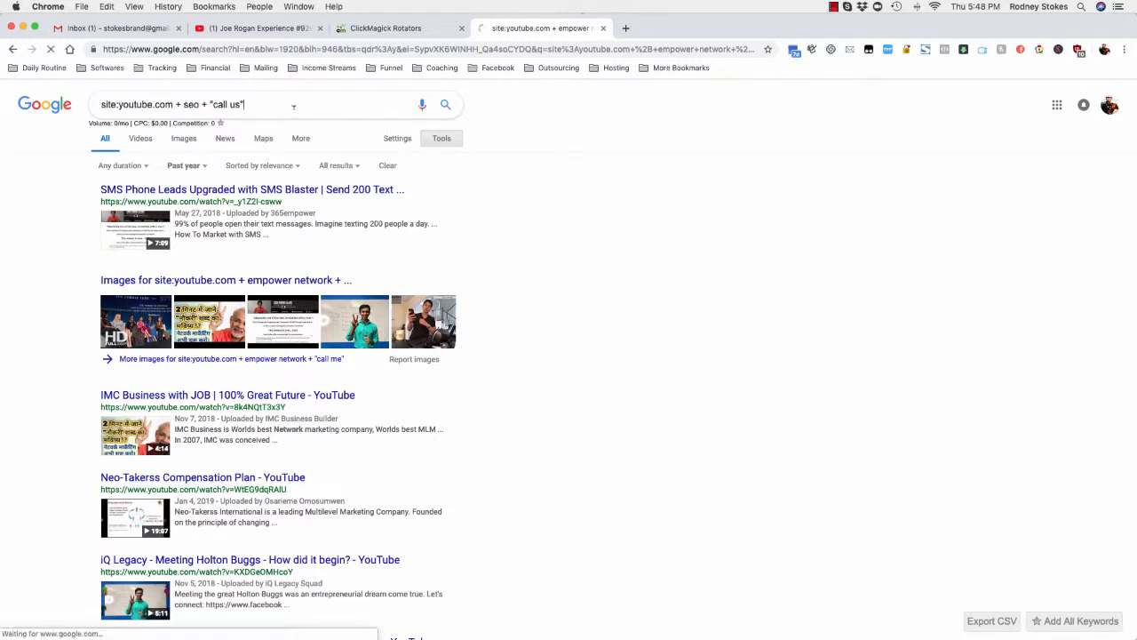
{"action": "key", "text": "Return"}
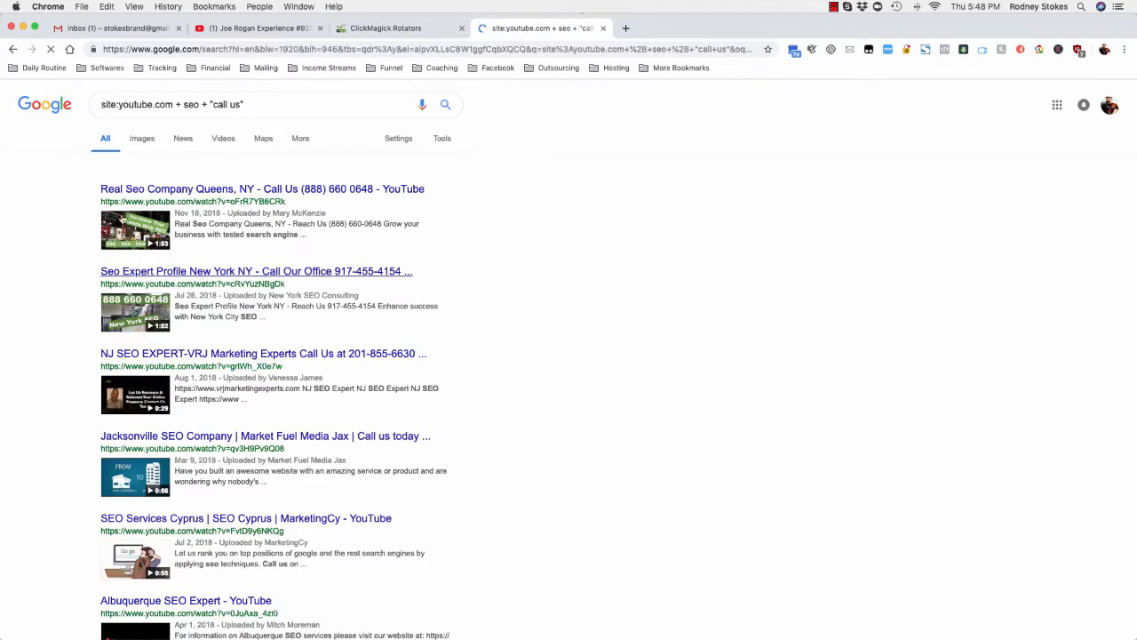
{"action": "left_click", "coordinate": [442, 138]}
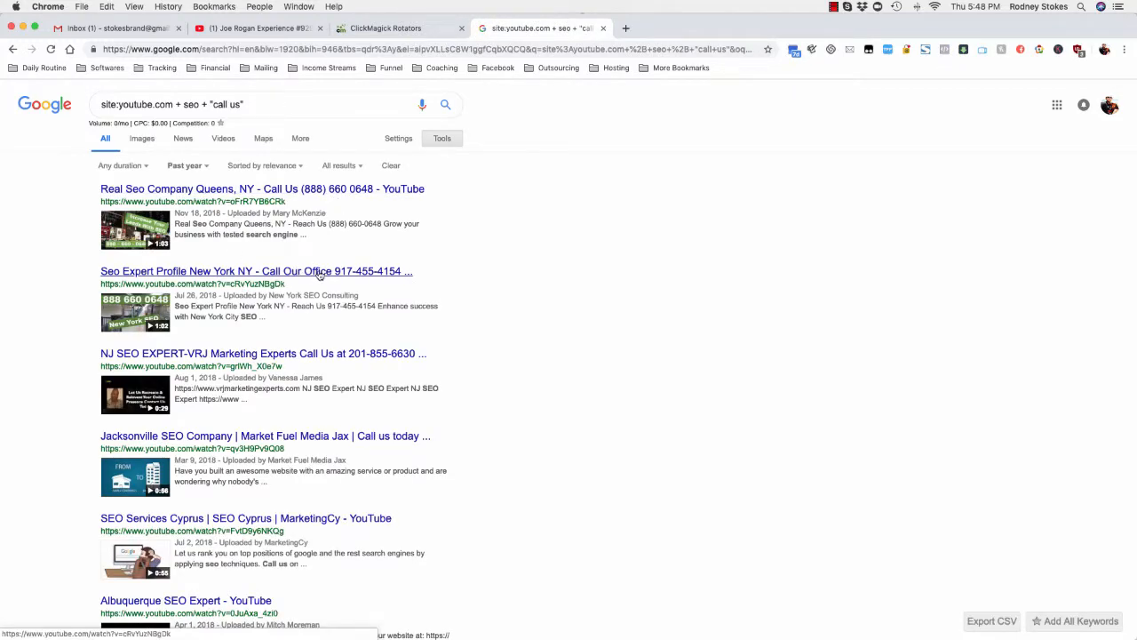
{"action": "scroll", "scroll_direction": "down", "scroll_amount": 3}
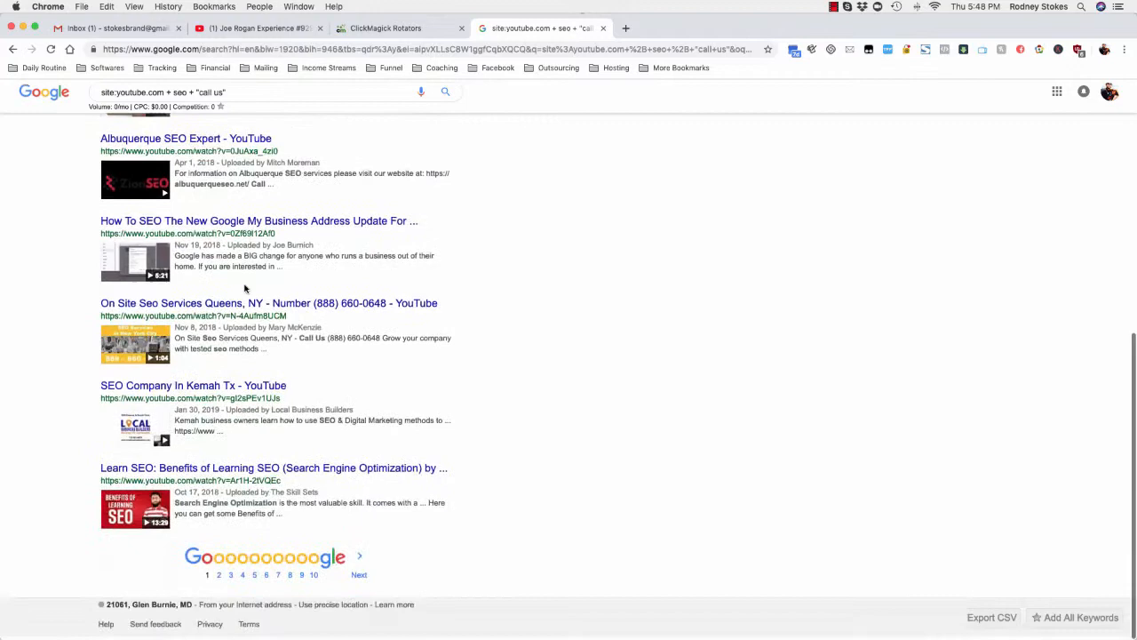
{"action": "scroll", "scroll_direction": "up", "scroll_amount": 3}
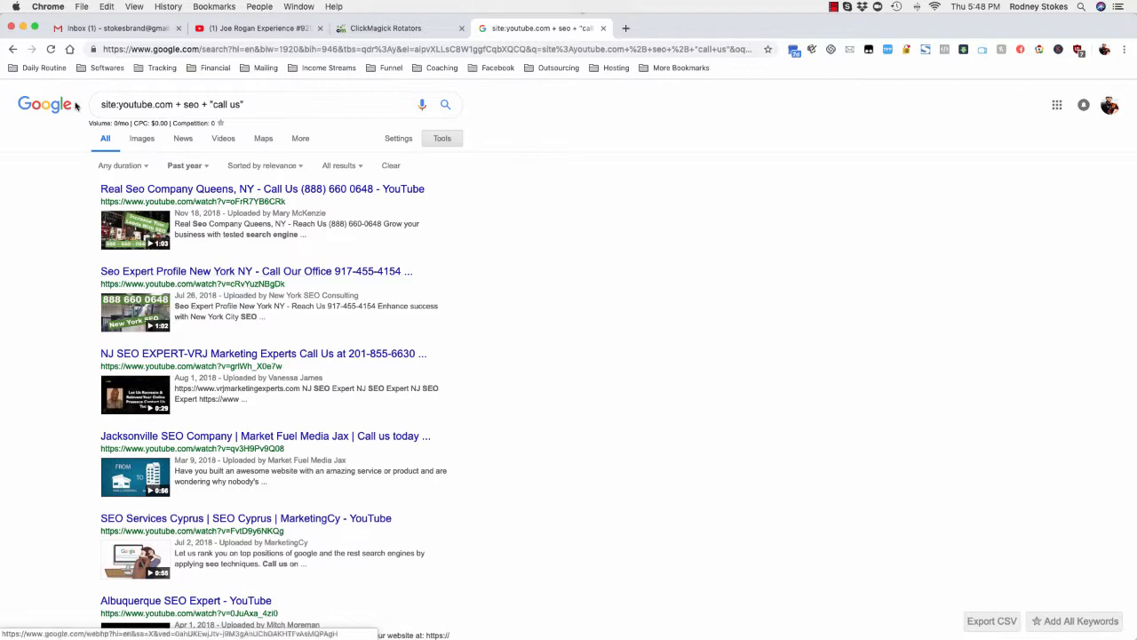
{"action": "double_click", "coordinate": [135, 104]}
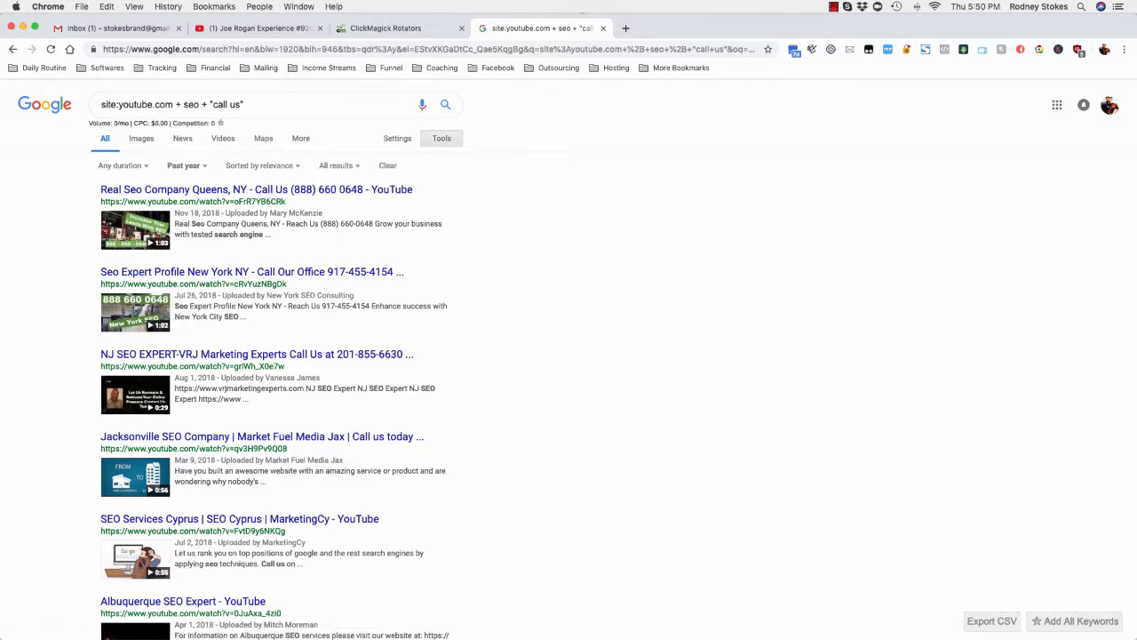
{"action": "triple_click", "coordinate": [178, 104]}
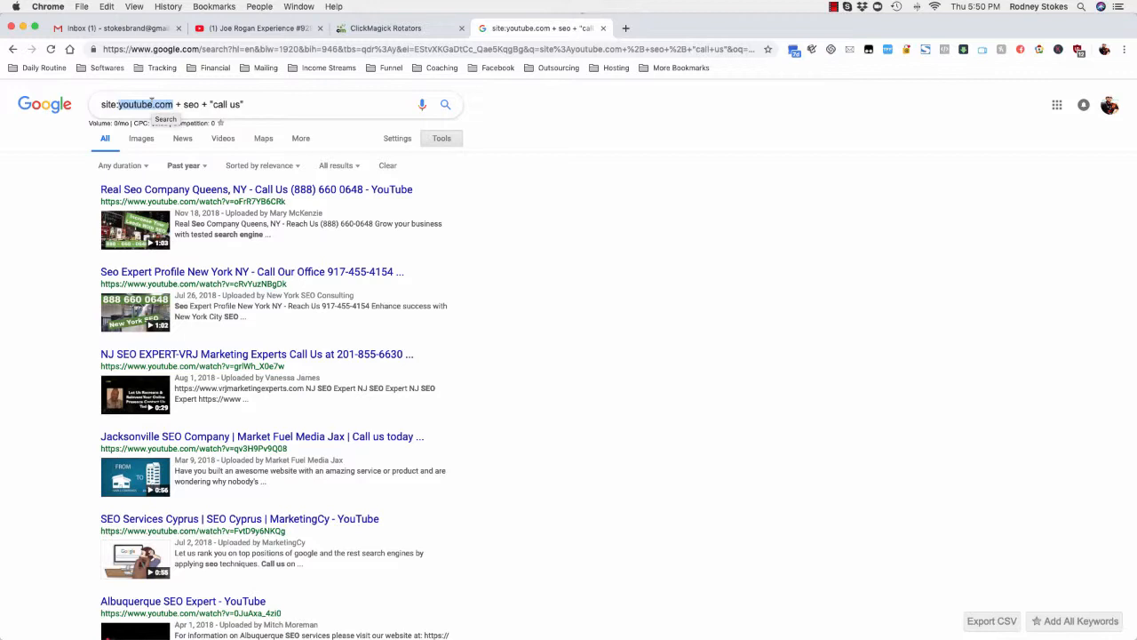
{"action": "mouse_move", "coordinate": [165, 123]}
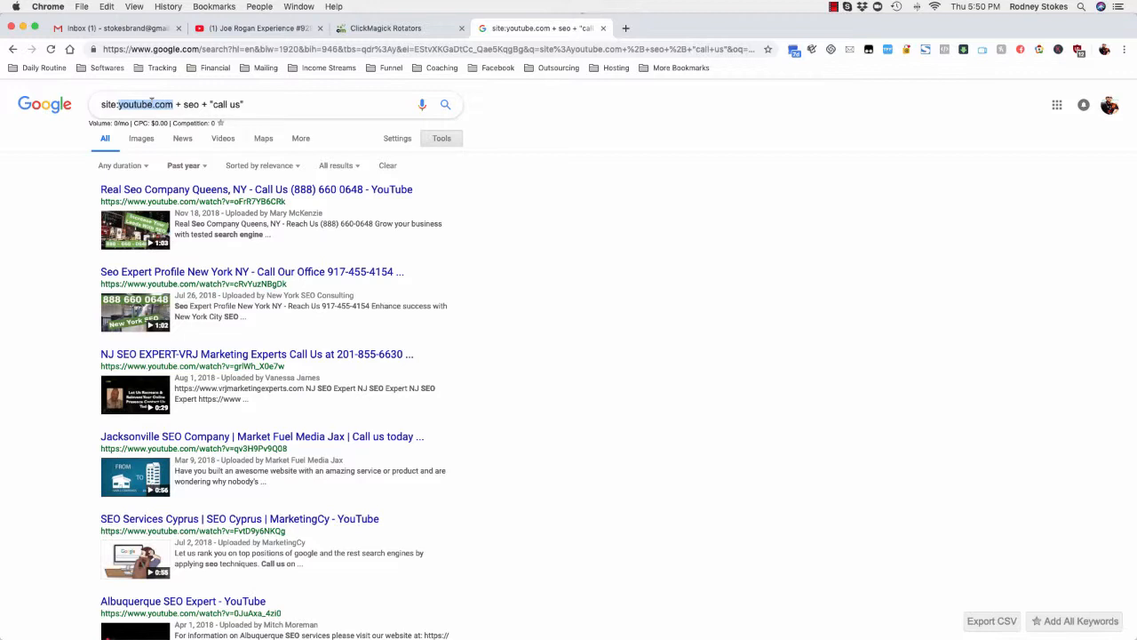